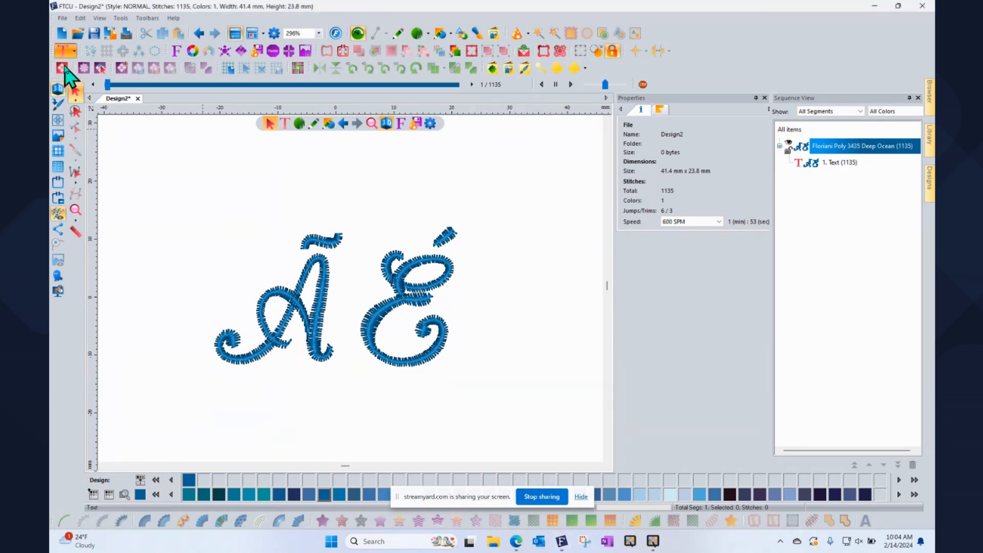
Step: Create a new text object and enter 'Trevor' as its lettering
left_click(66, 51)
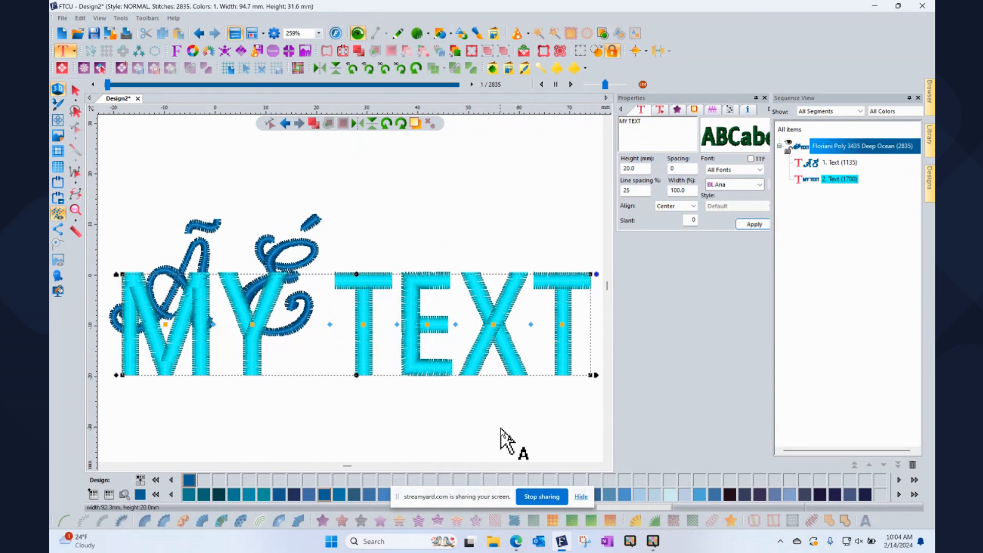
mouse_move(671, 94)
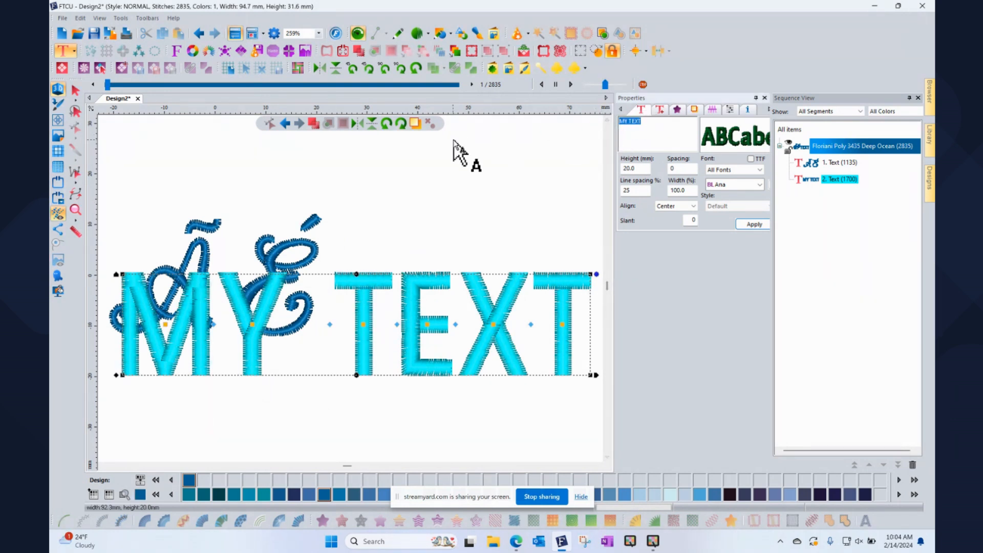
type("Trevor")
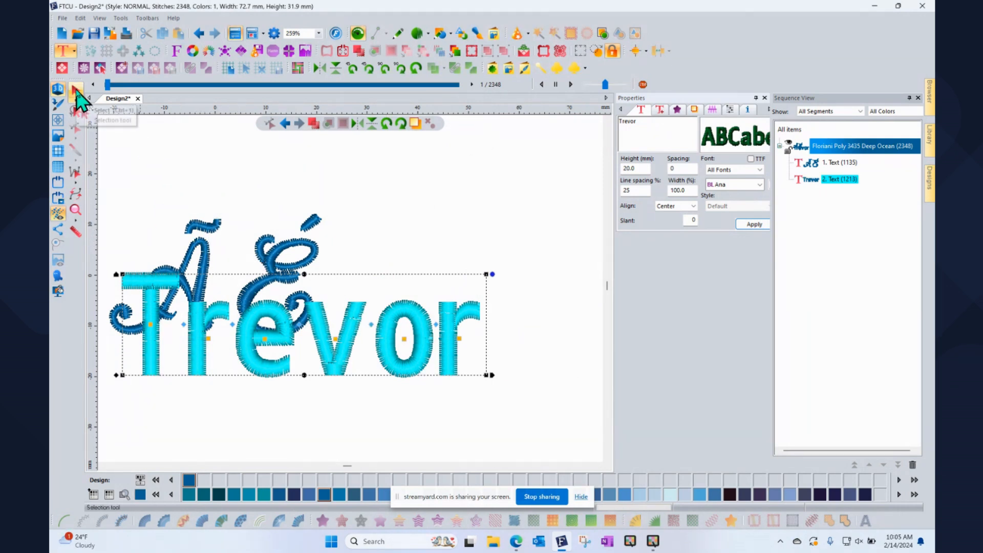
Step: Drag the Trevor lettering down beneath the ÃÉ monogram with the Selection tool
left_click(75, 89)
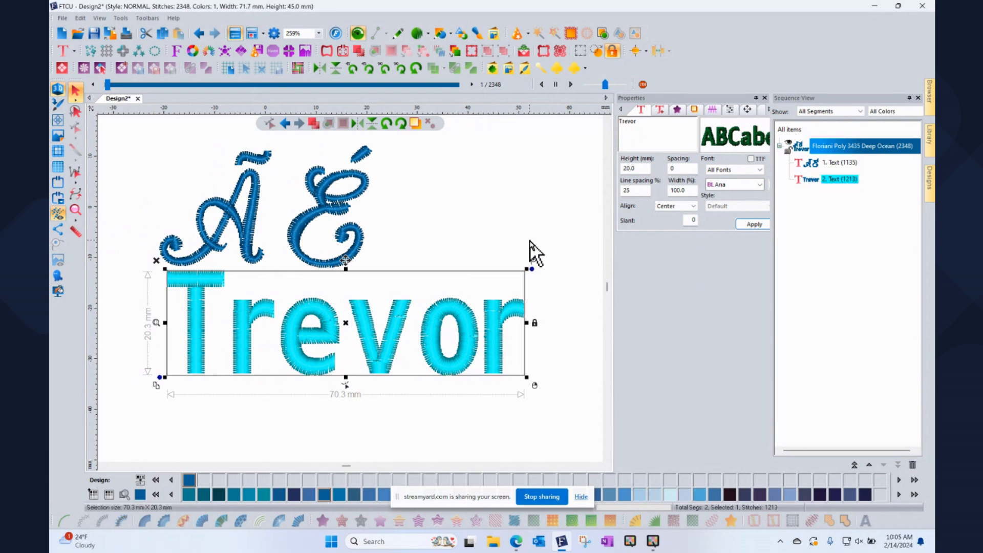
mouse_move(529, 245)
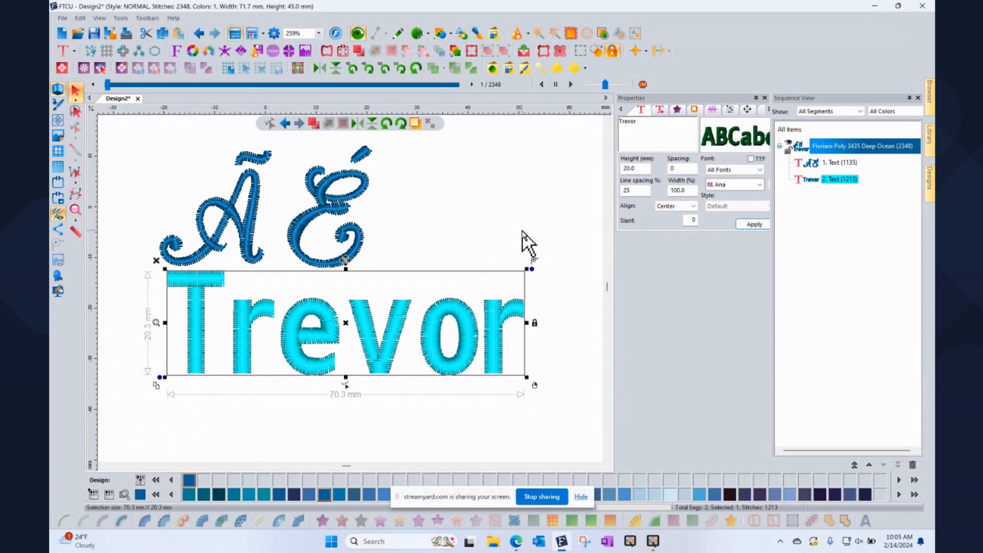
mouse_move(514, 227)
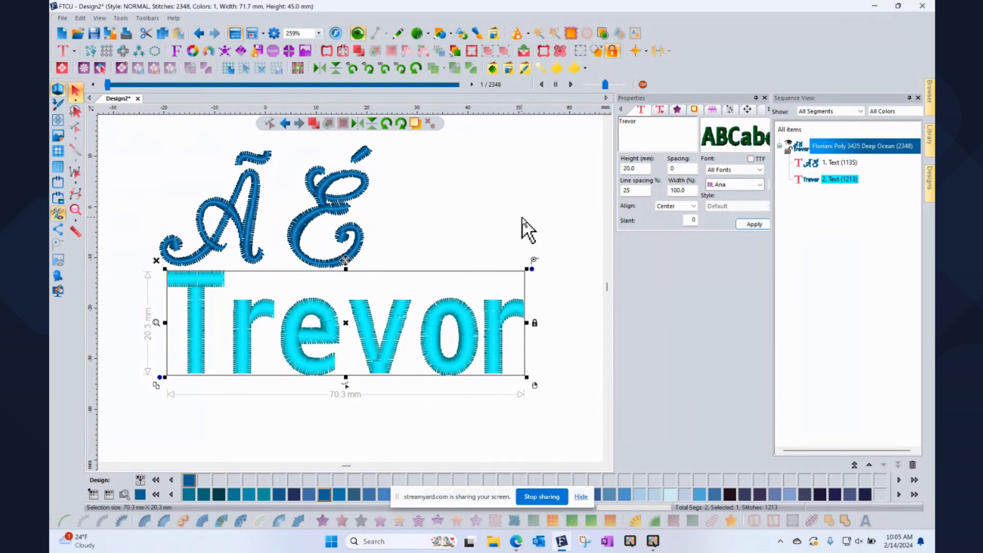
mouse_move(530, 242)
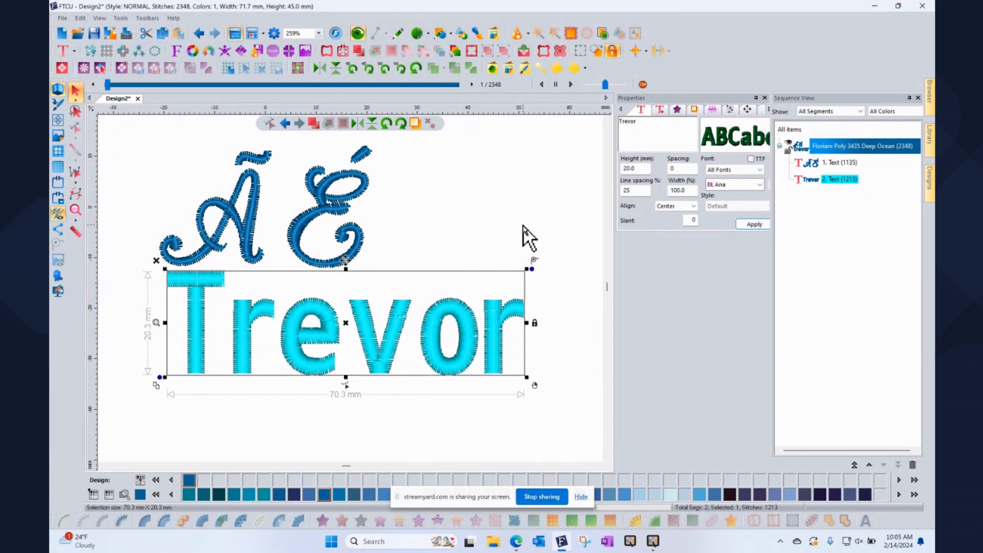
mouse_move(505, 225)
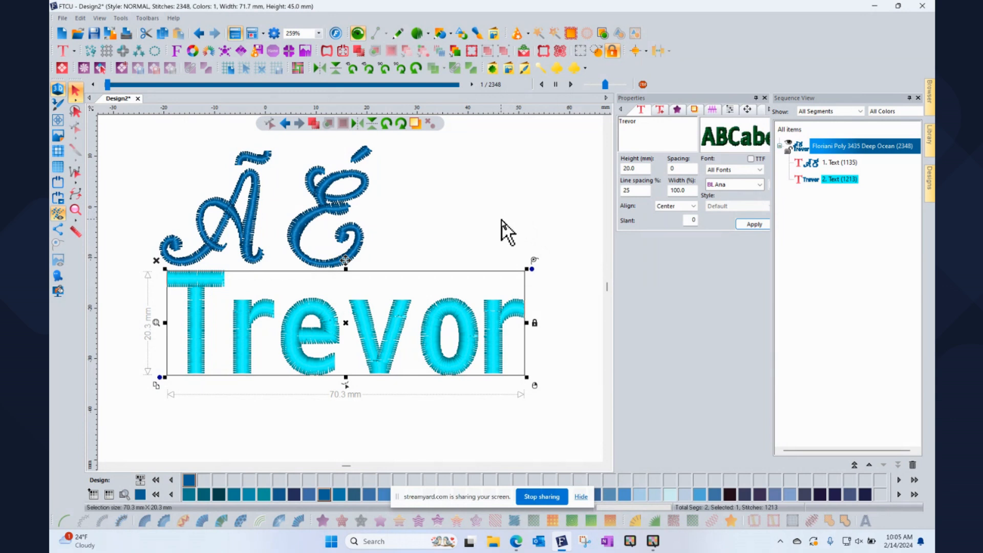
mouse_move(359, 443)
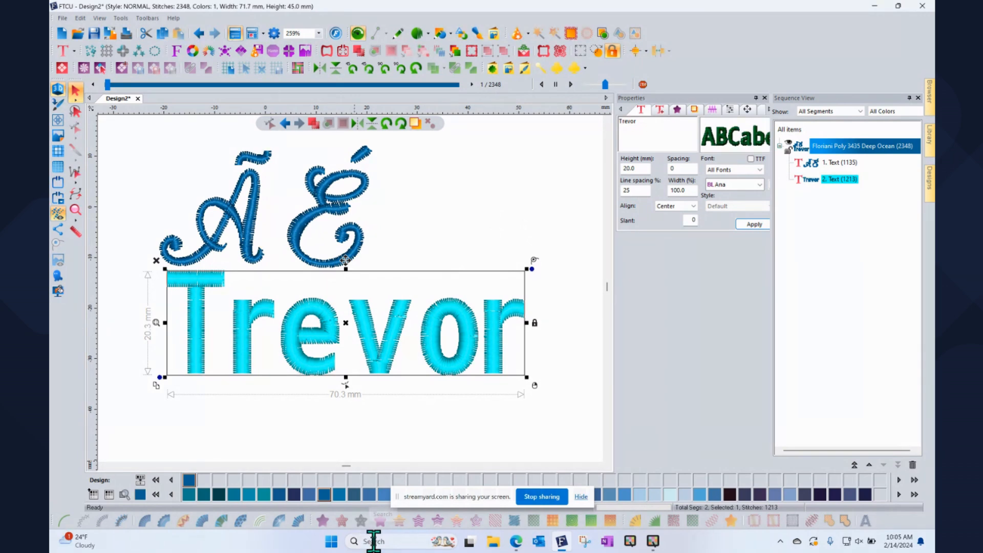
Step: Launch Character Map from the taskbar search
left_click(373, 540)
type("char")
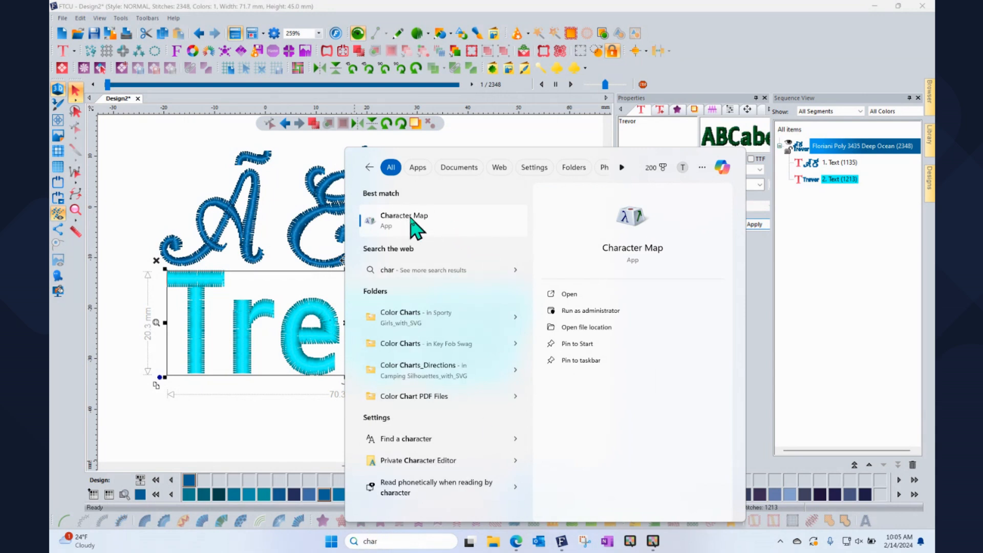
left_click(403, 220)
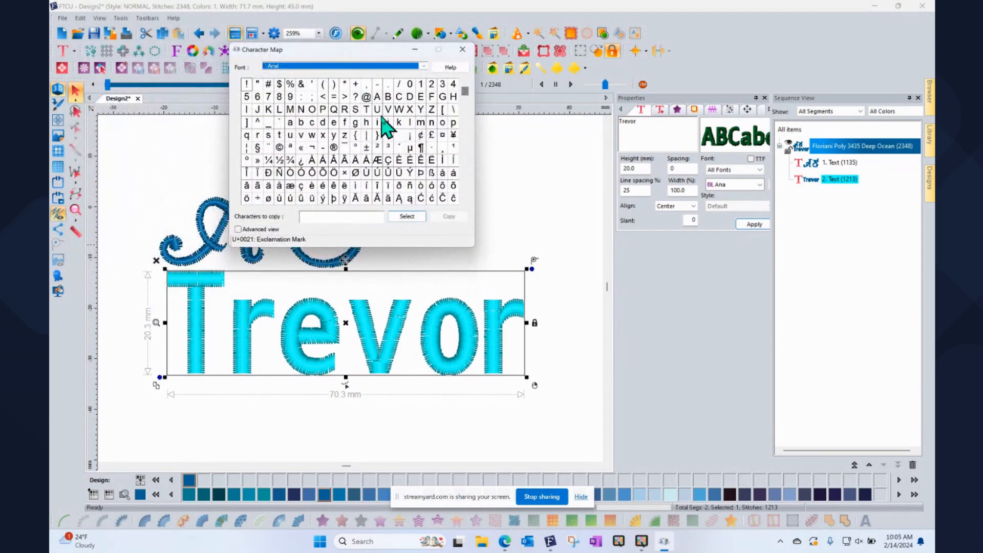
mouse_move(329, 157)
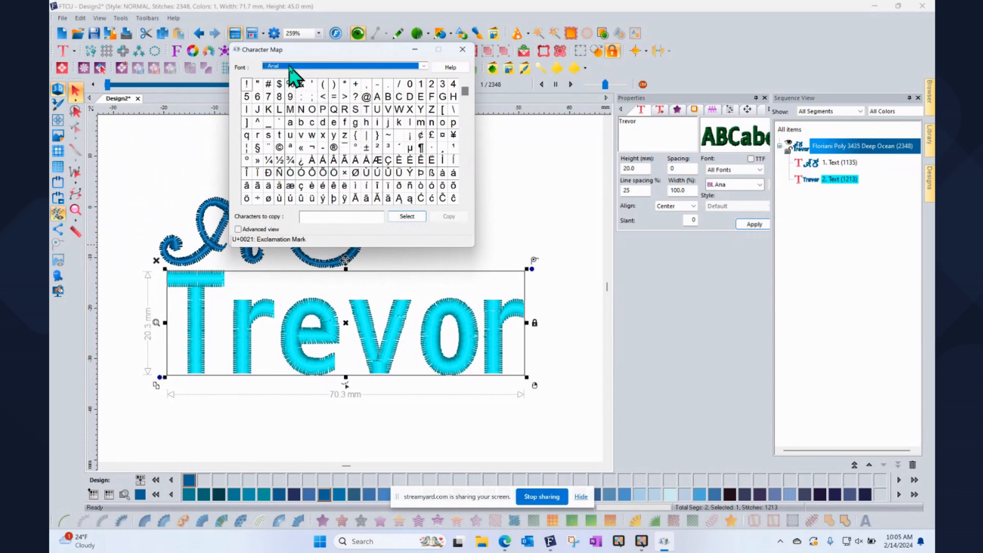
mouse_move(360, 79)
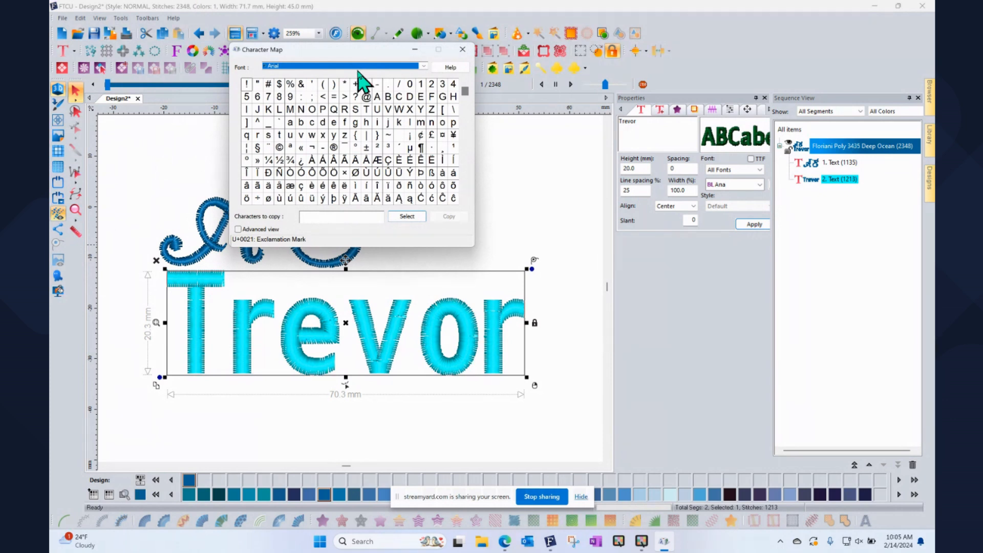
mouse_move(360, 85)
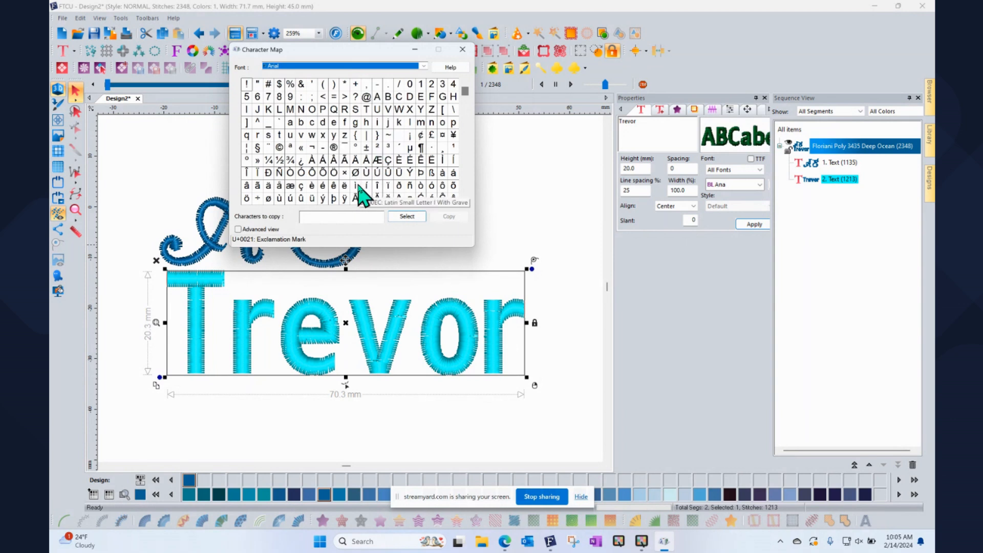
mouse_move(376, 160)
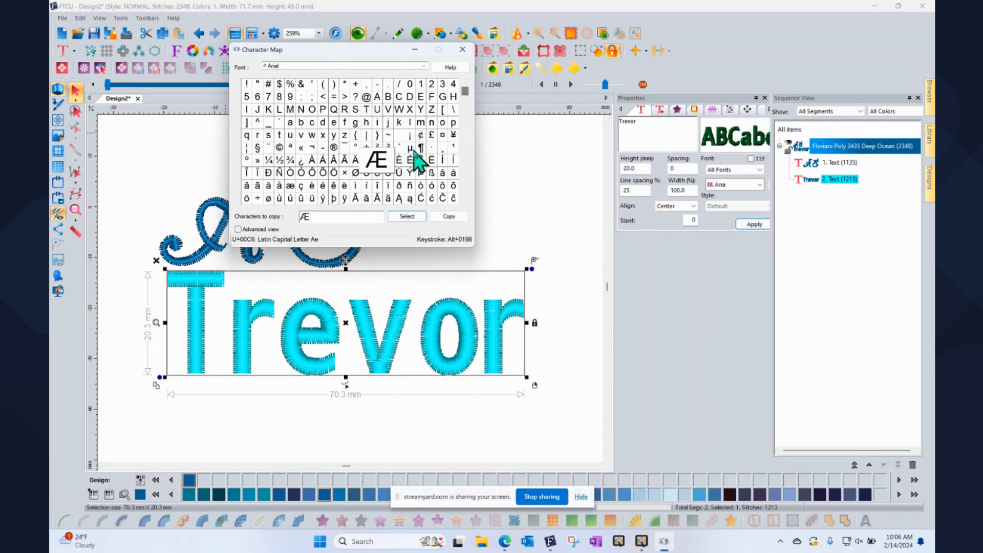
mouse_move(344, 185)
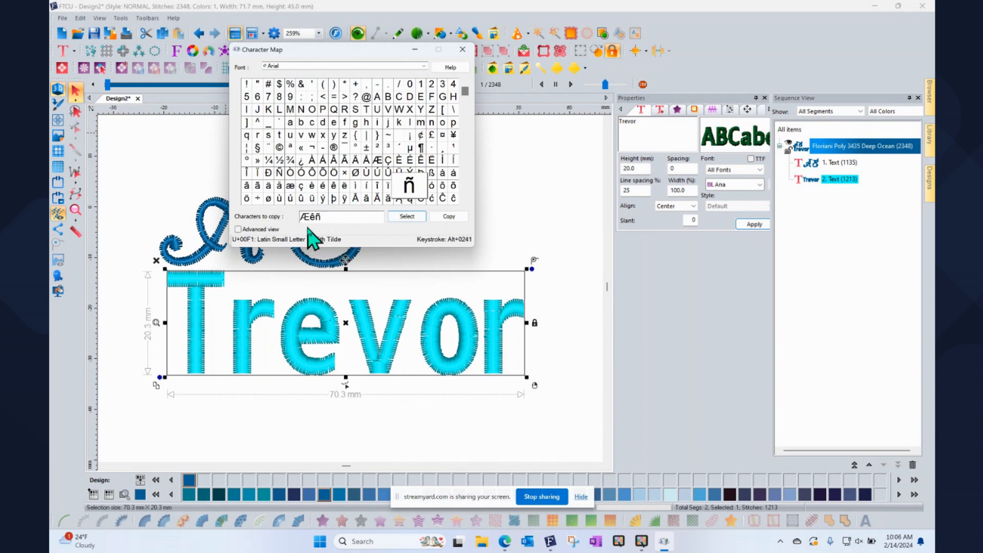
mouse_move(461, 242)
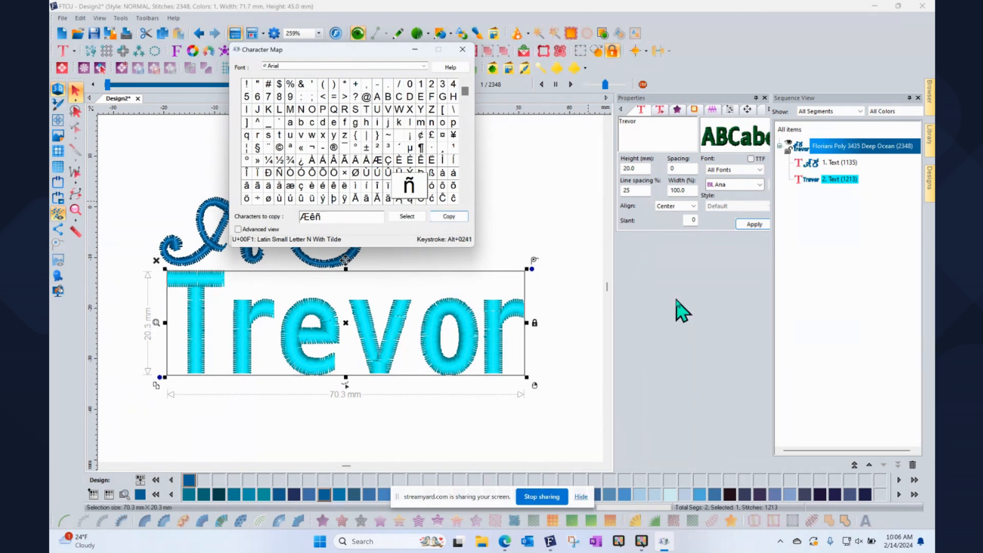
Step: Copy Æêñ from Character Map, paste it into the text Properties and apply it
left_click(462, 49)
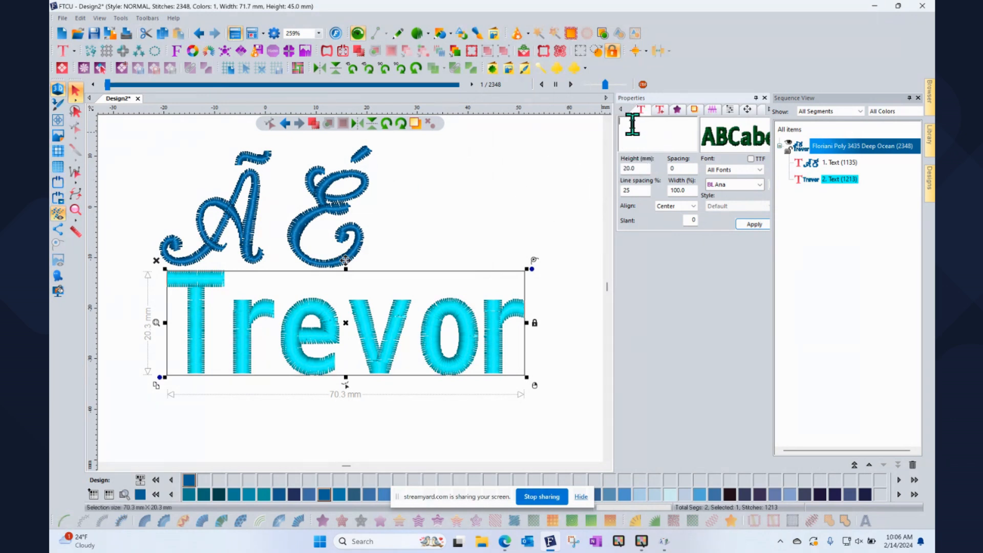
right_click(635, 132)
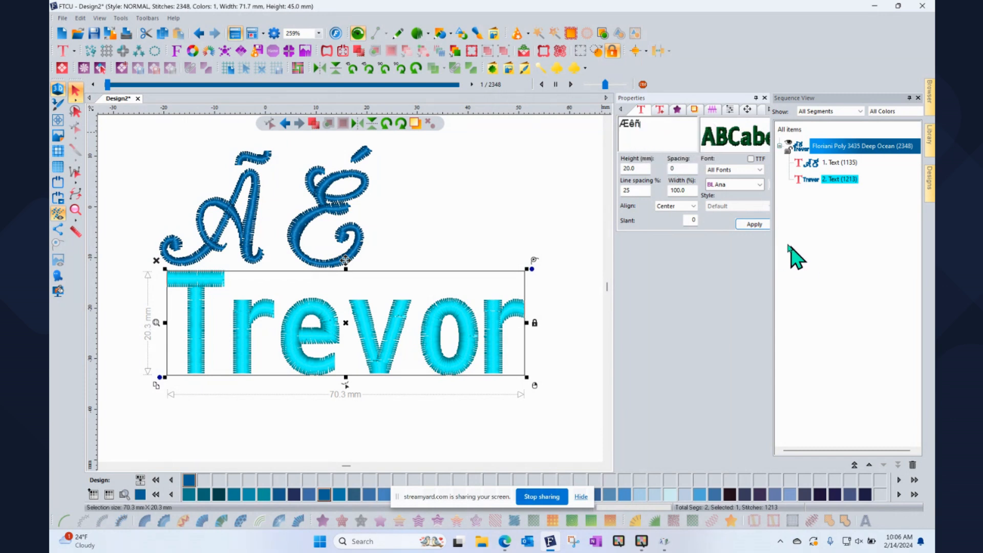
left_click(754, 224)
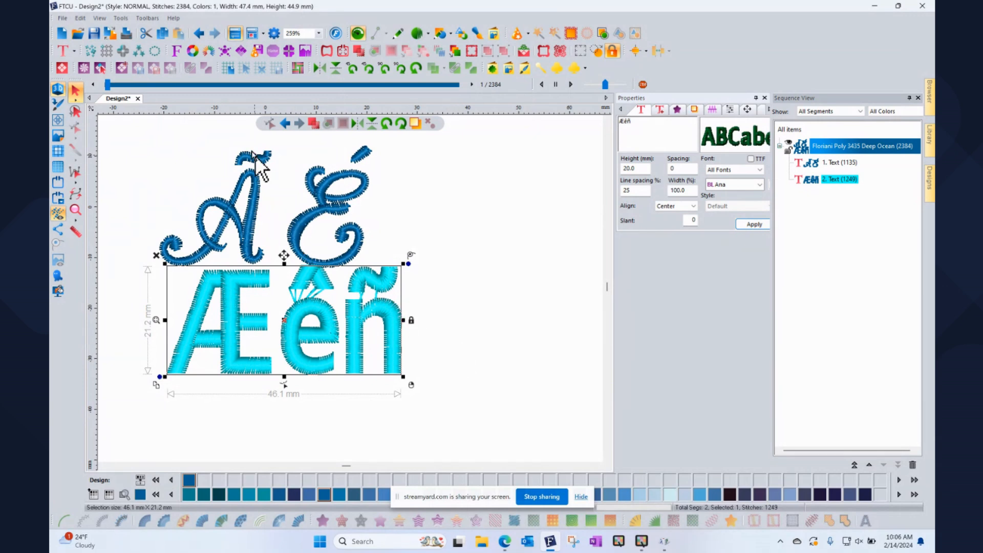
mouse_move(95, 157)
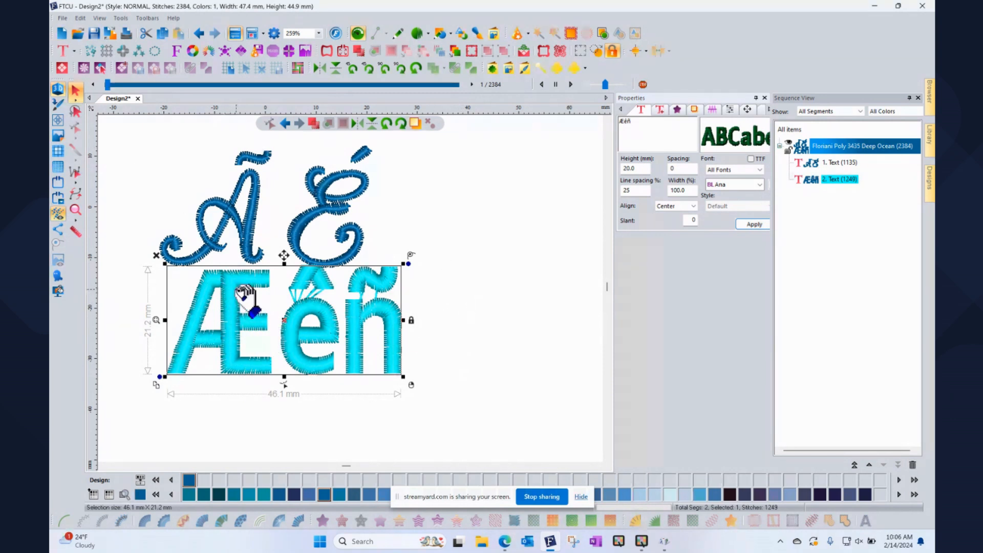
mouse_move(655, 316)
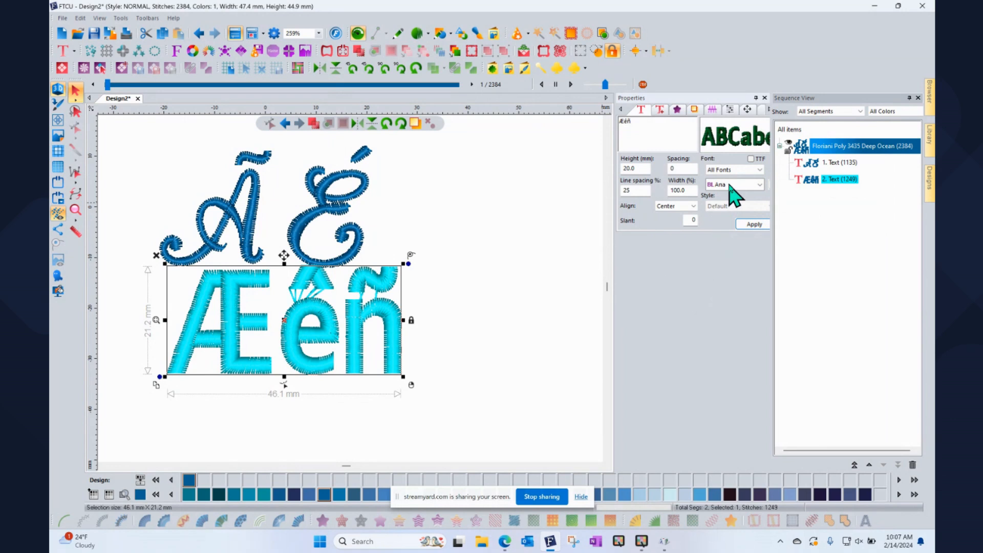
left_click(759, 184)
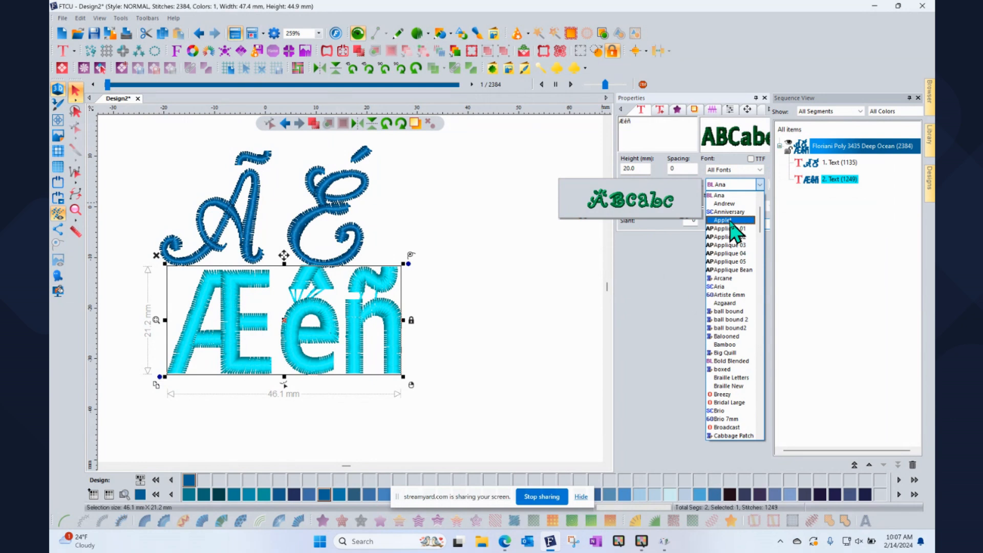
left_click(724, 221)
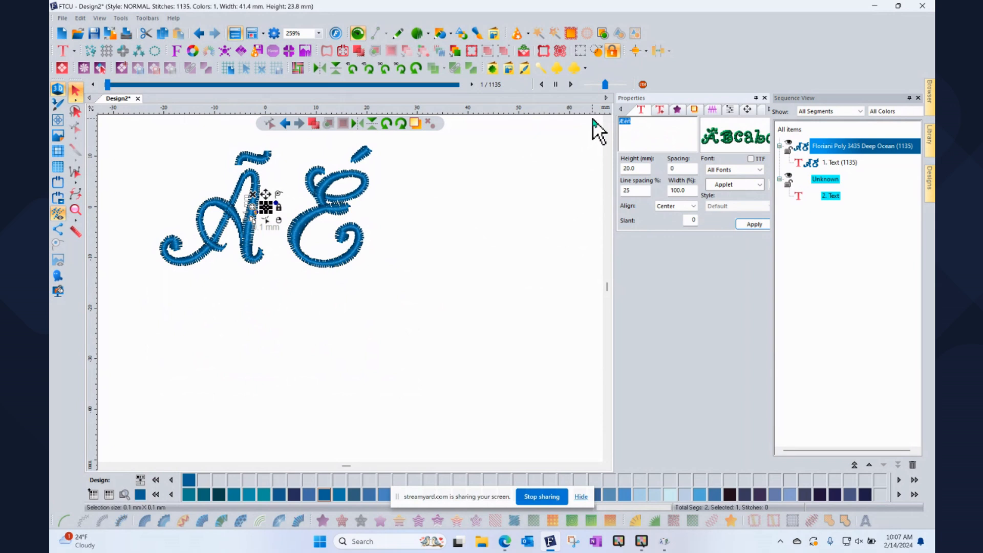
left_click(754, 225)
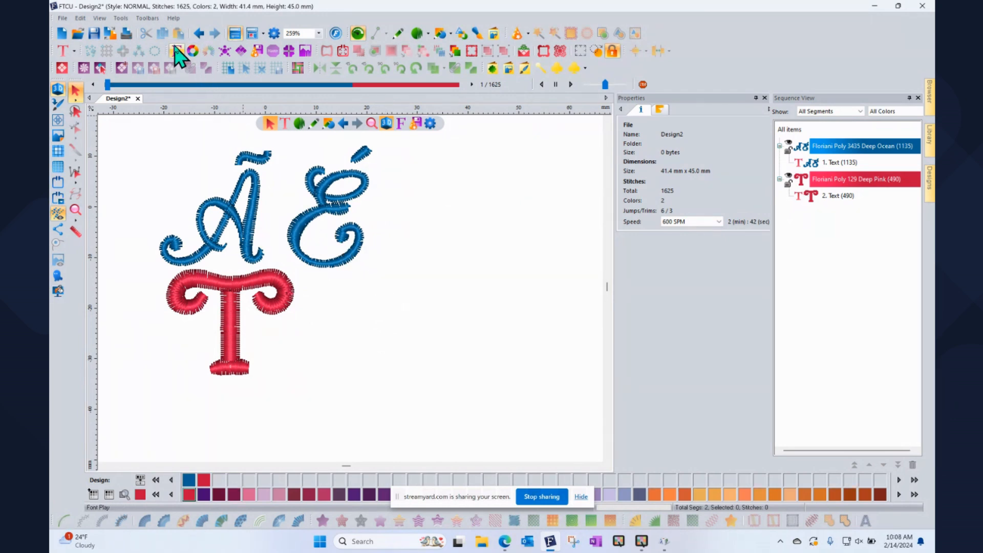
Step: Preview the Ana font in Font Play with the full alphabet, then switch to Custom sample text
left_click(177, 51)
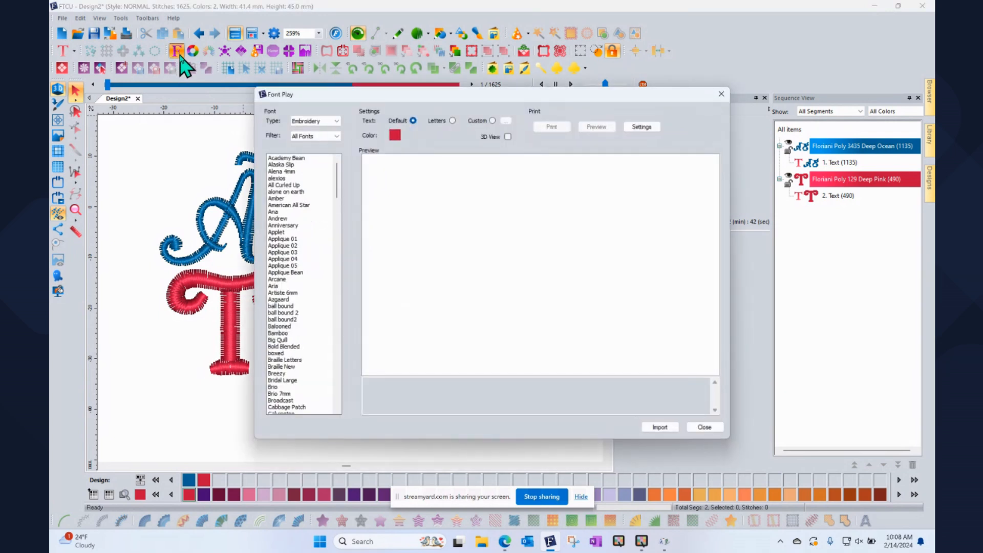
mouse_move(532, 353)
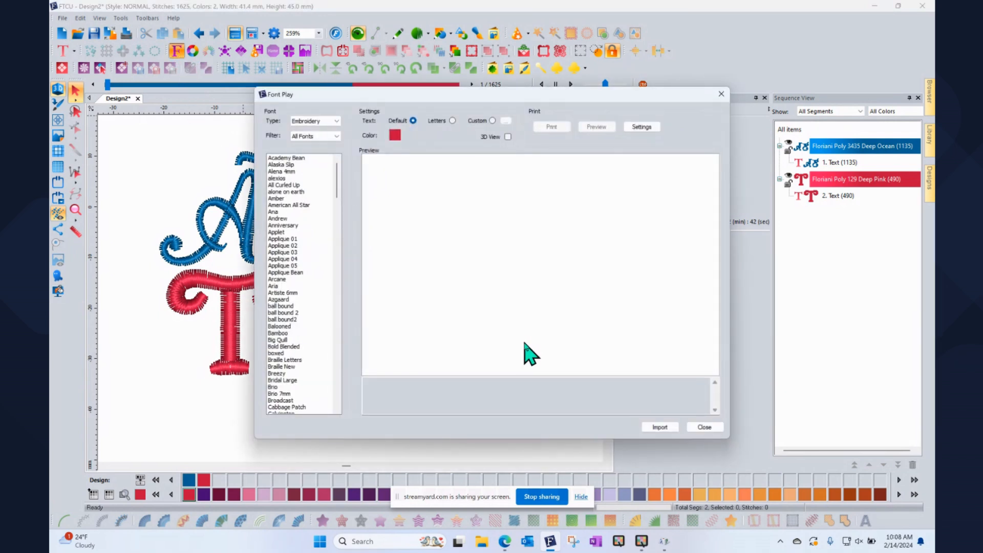
mouse_move(498, 337)
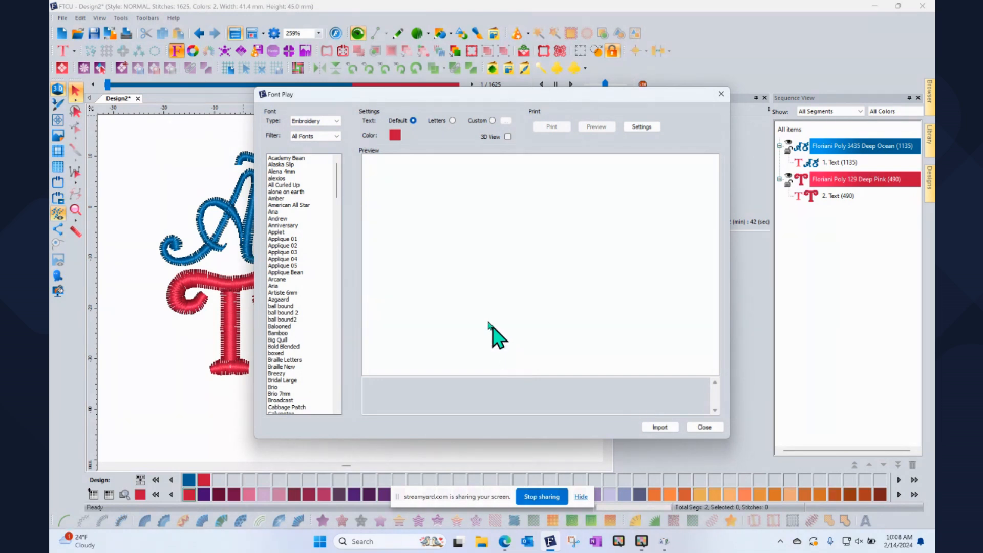
mouse_move(301, 194)
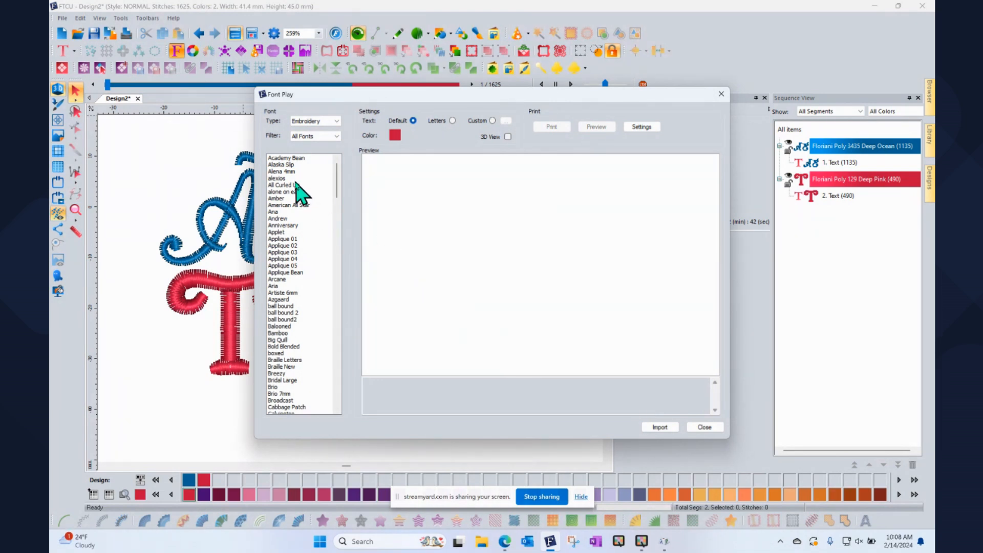
mouse_move(286, 174)
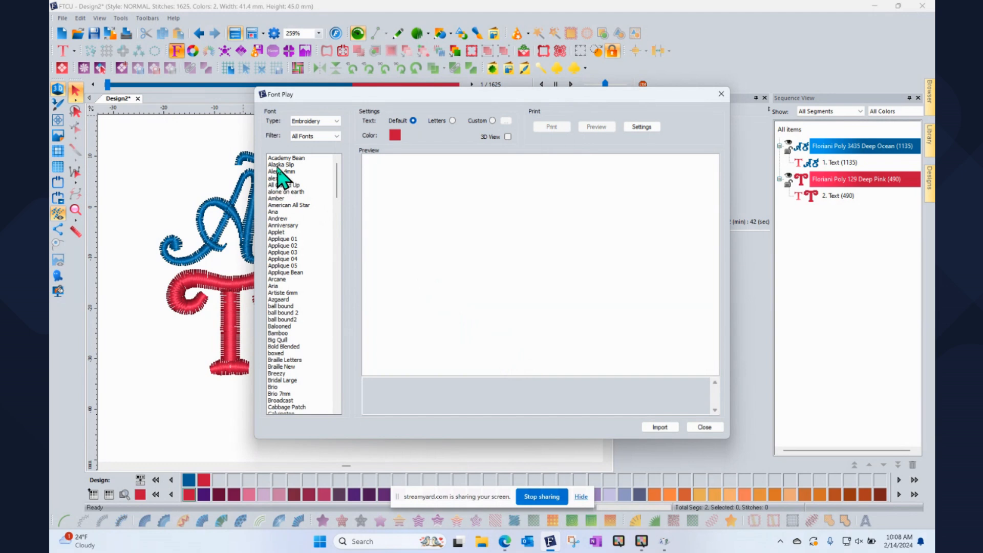
mouse_move(283, 224)
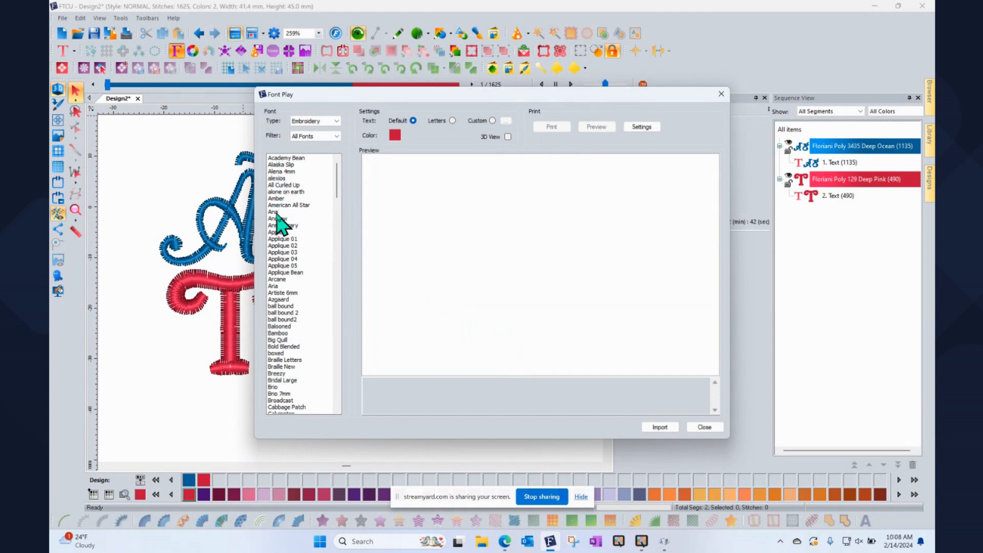
left_click(273, 211)
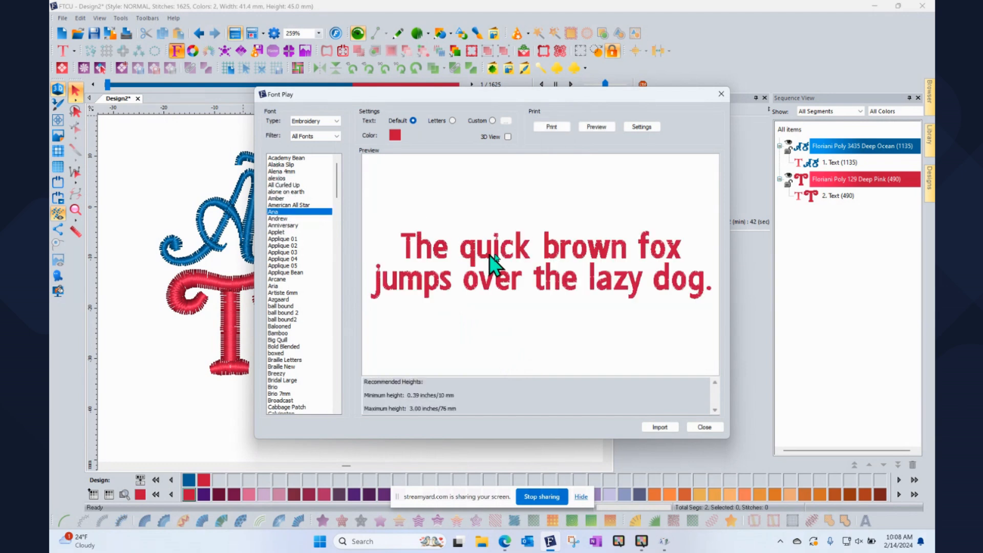
mouse_move(496, 313)
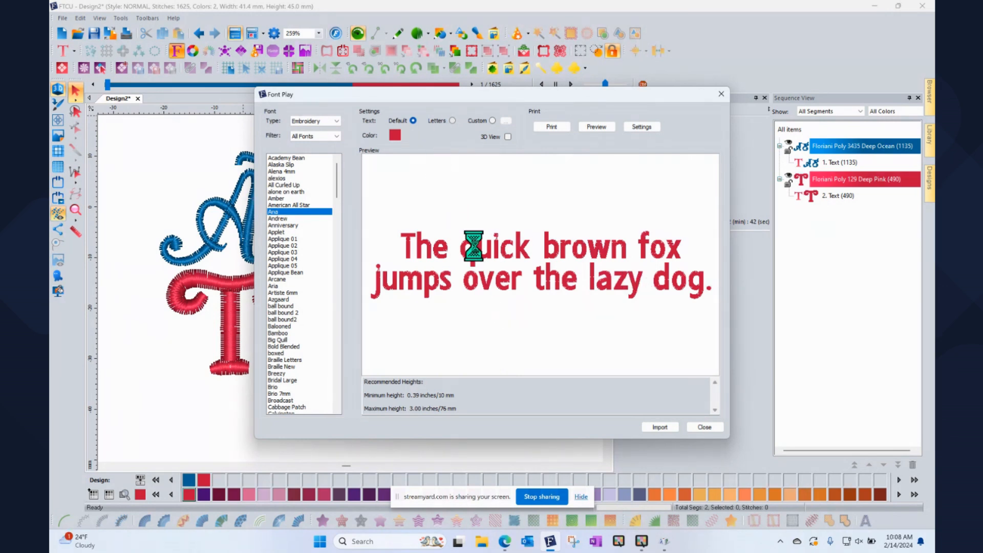
left_click(452, 120)
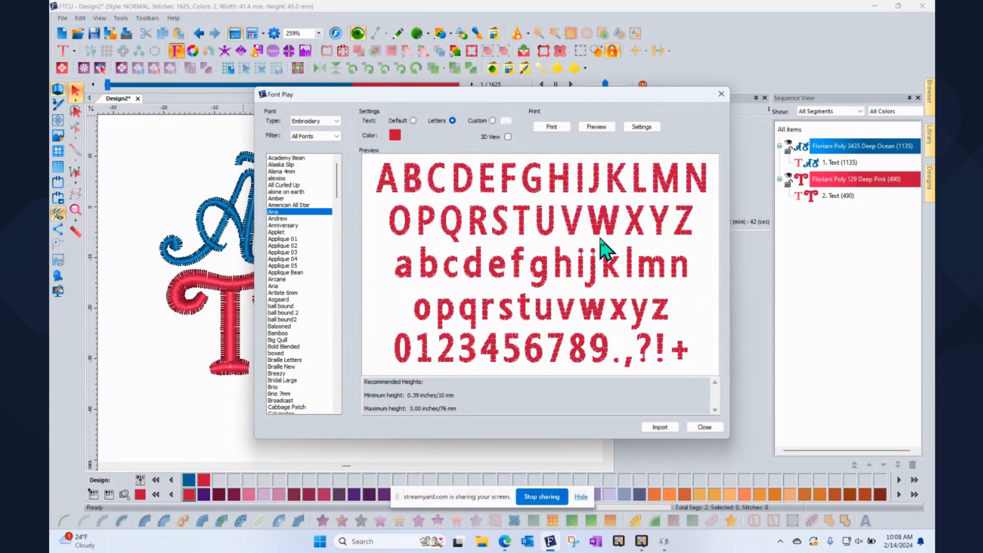
mouse_move(567, 228)
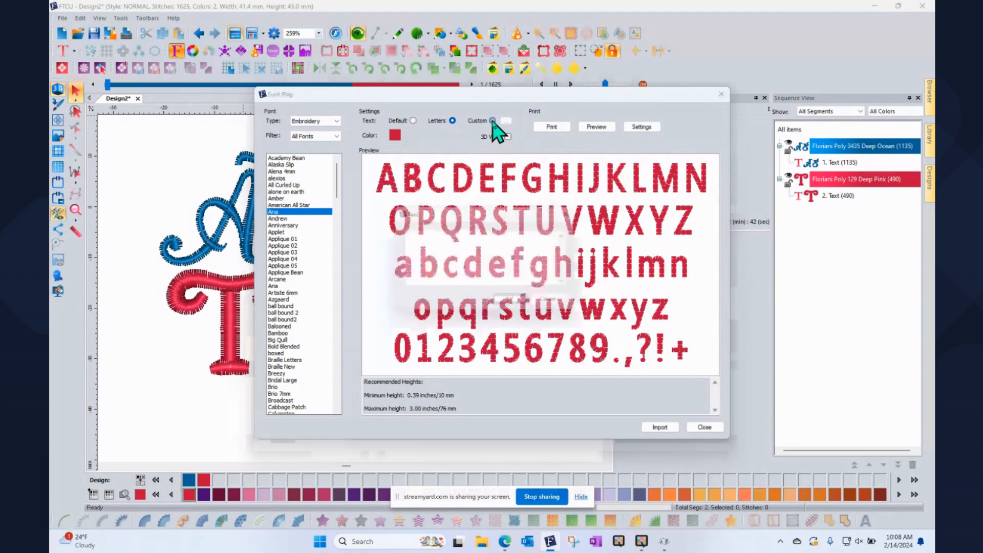
left_click(494, 120)
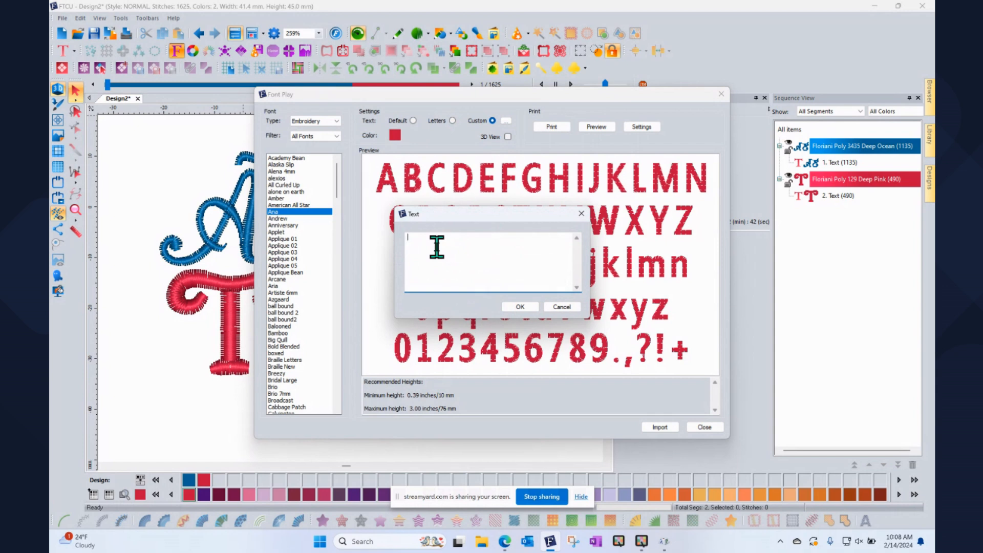
Step: Enter the custom characters 'ætñ' and confirm to preview them in Ana
type("ætñ")
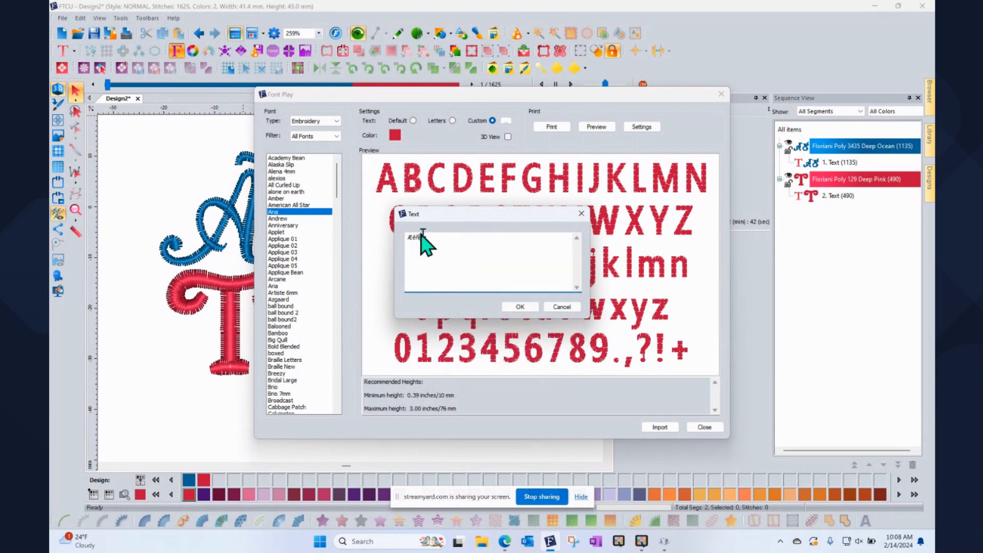
left_click(519, 306)
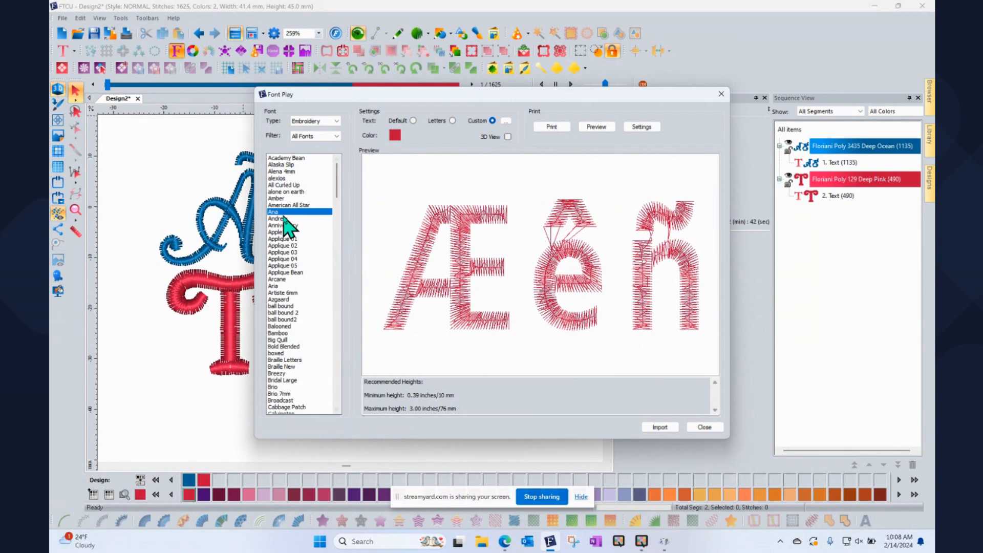
Step: Browse fonts Andrew, Anniversary, Applet, Applique Bean through Azgaard, settling on Amber
left_click(278, 218)
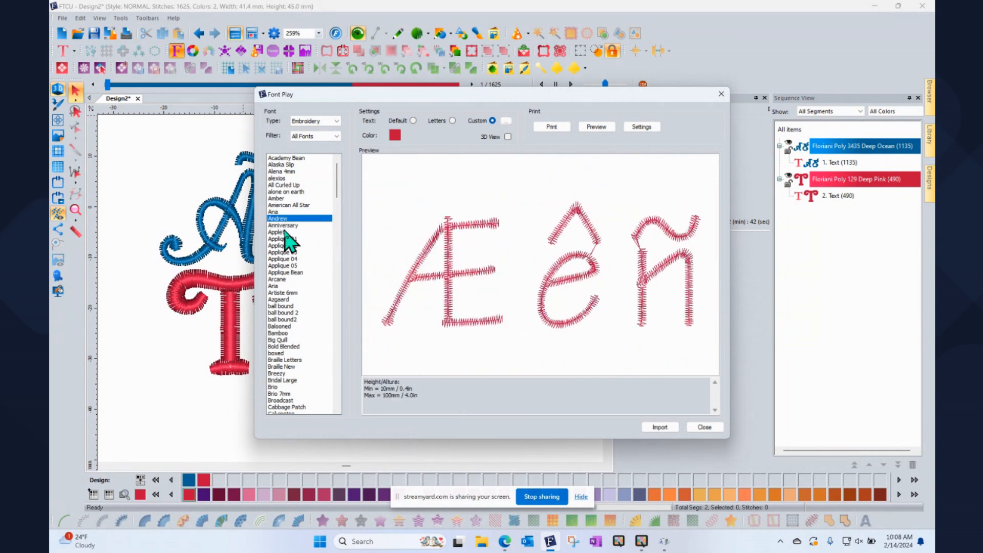
left_click(282, 225)
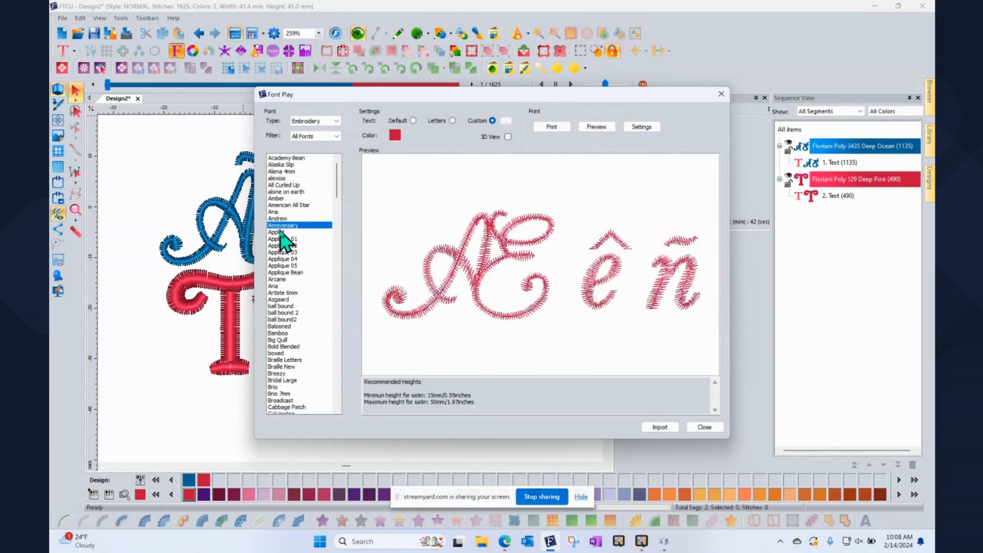
left_click(276, 232)
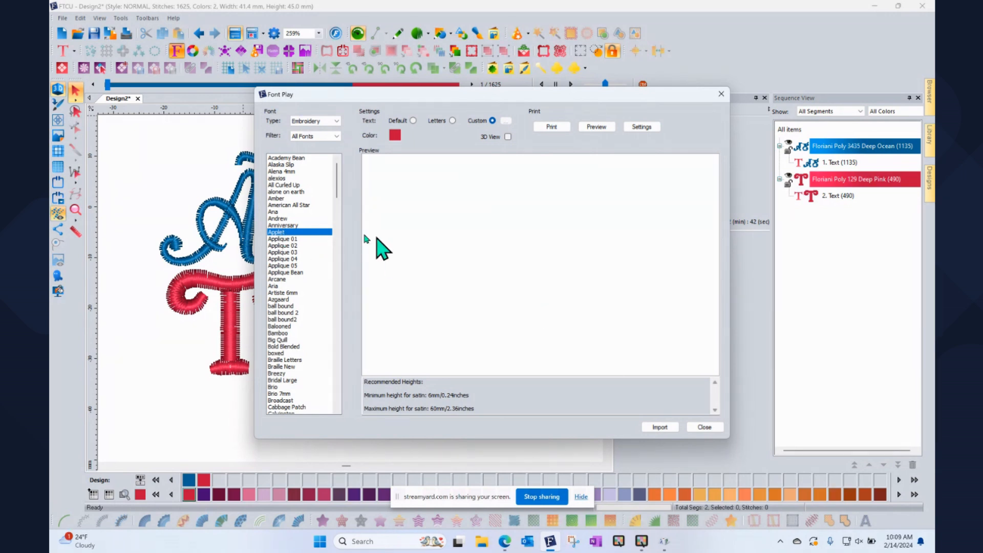
left_click(286, 273)
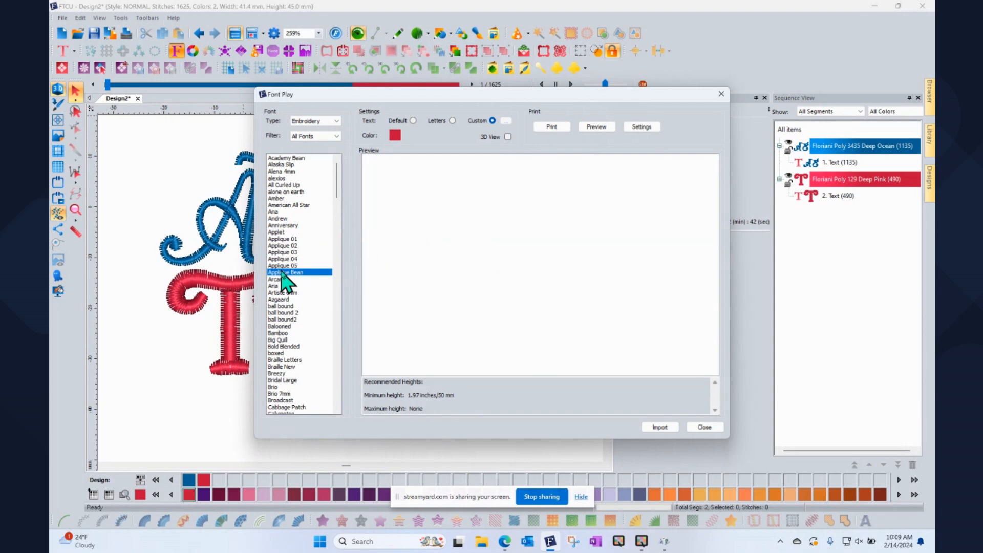
left_click(289, 286)
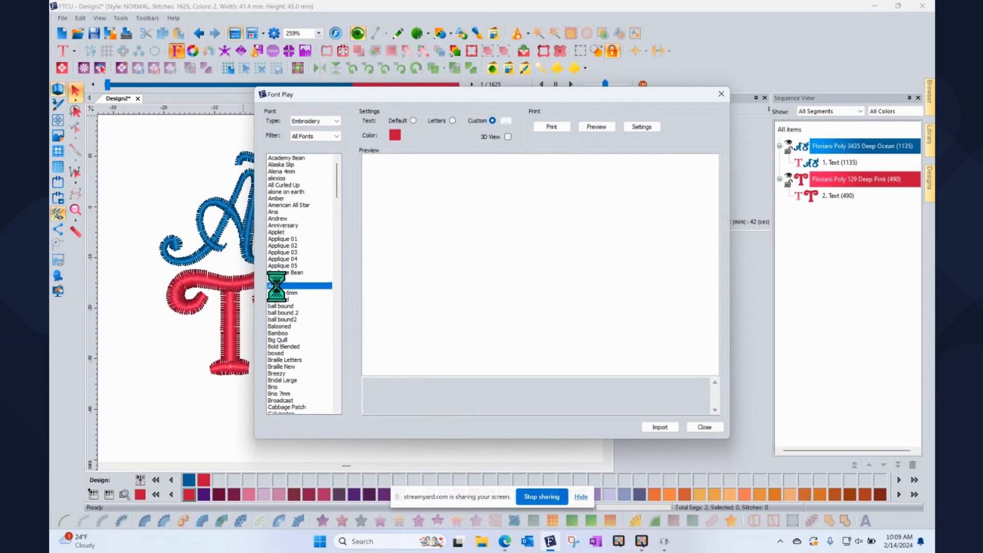
left_click(278, 285)
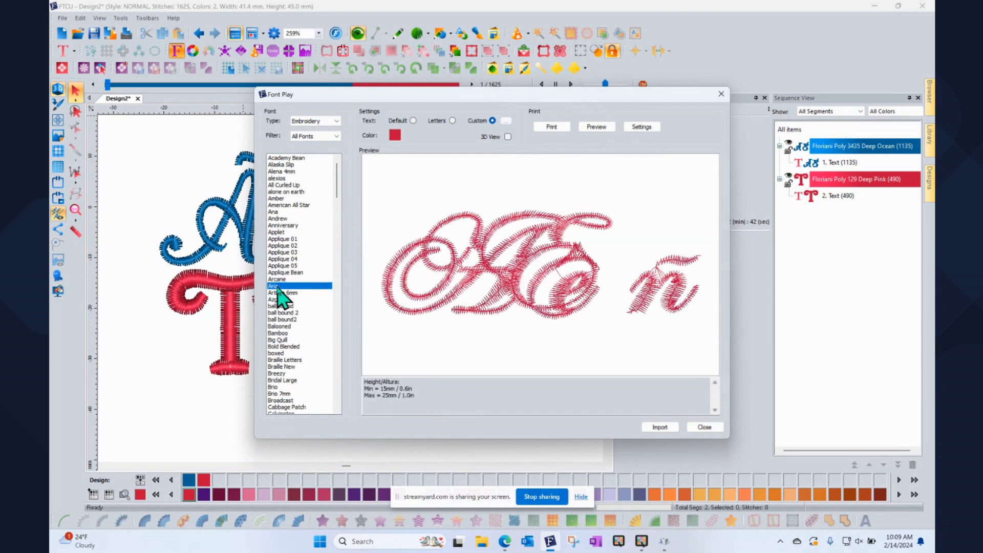
left_click(283, 299)
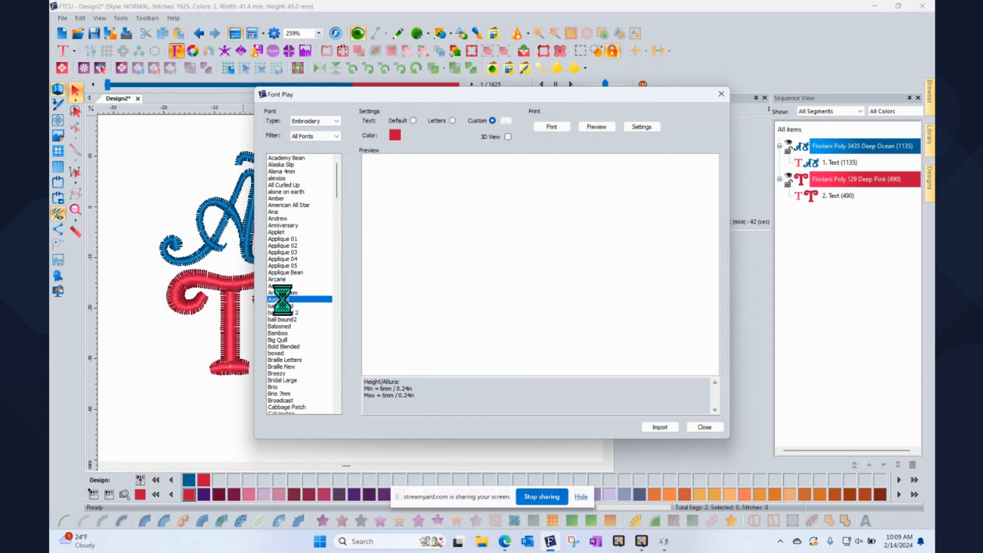
left_click(282, 299)
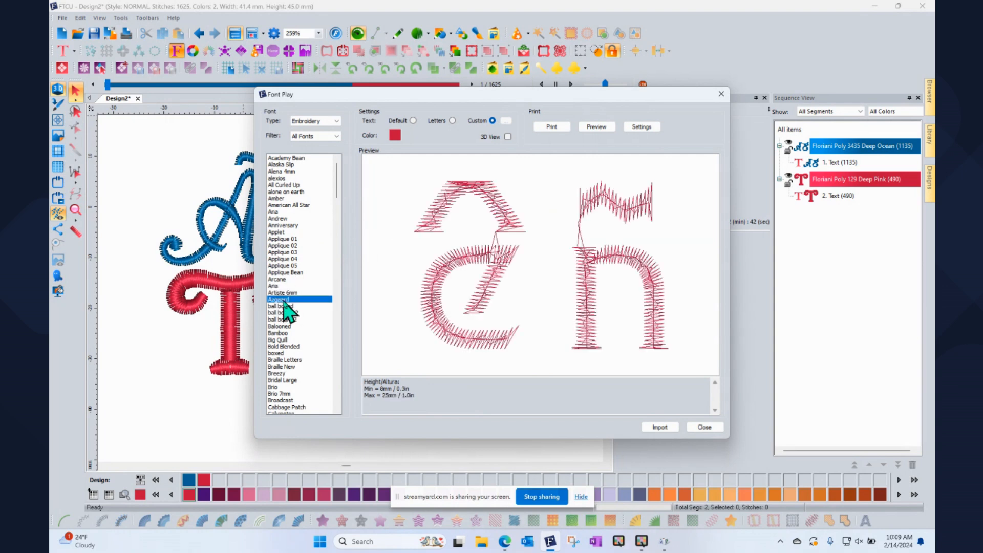
mouse_move(593, 257)
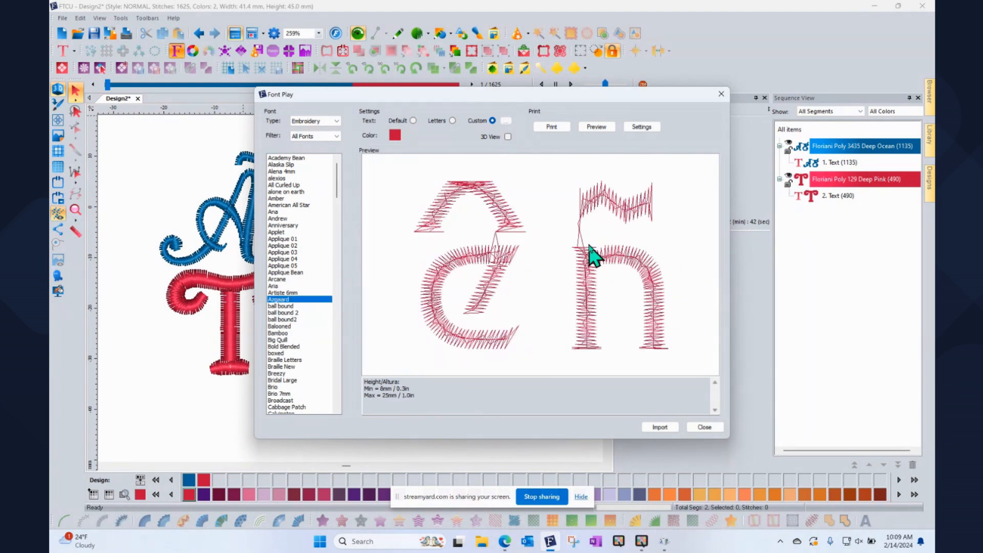
mouse_move(286, 326)
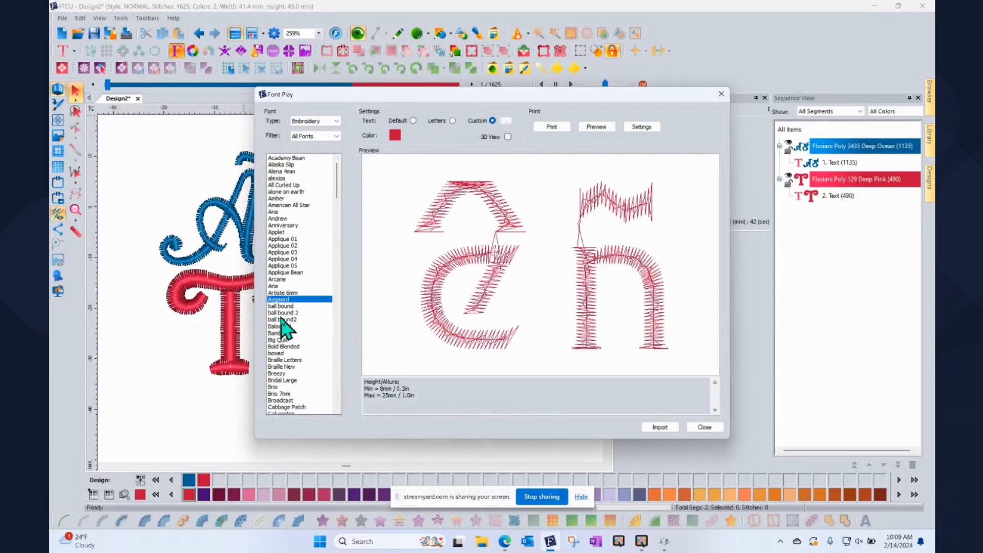
mouse_move(289, 362)
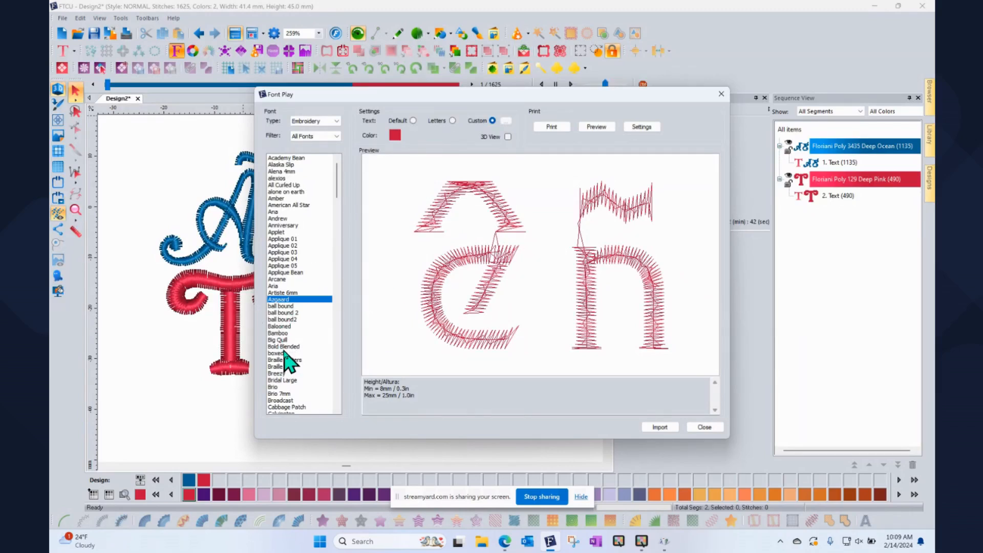
left_click(278, 325)
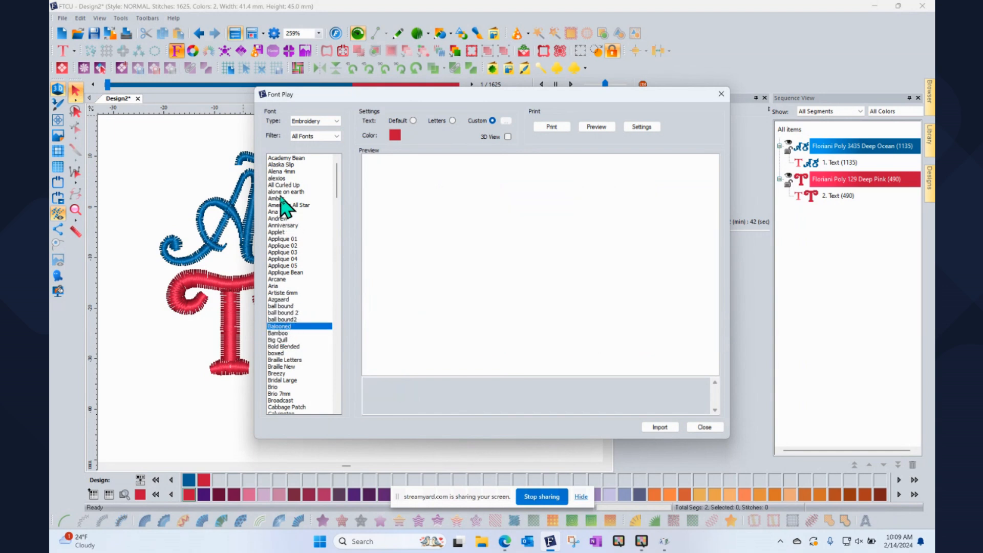
left_click(276, 198)
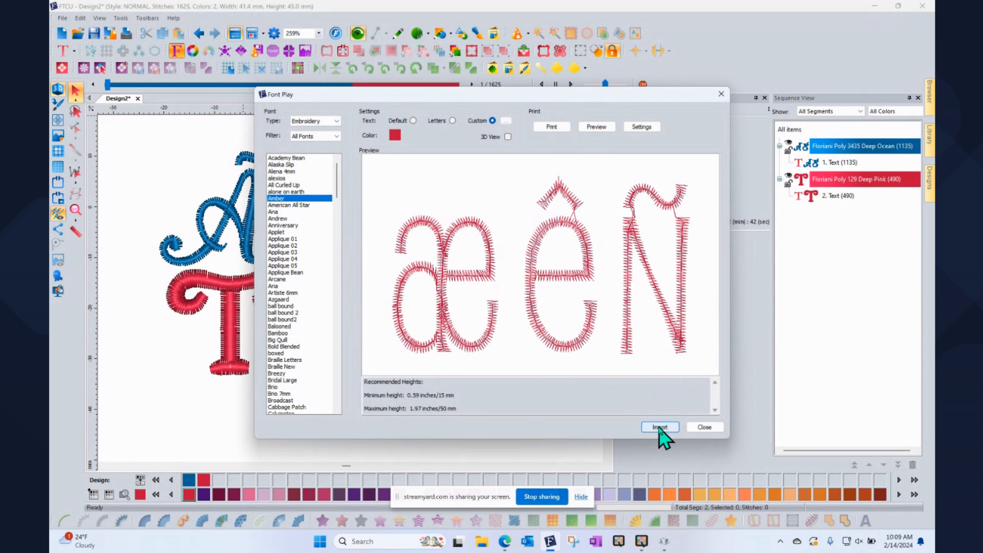
Step: Import the Amber æêñ lettering into the design and bring Character Map back up
left_click(659, 427)
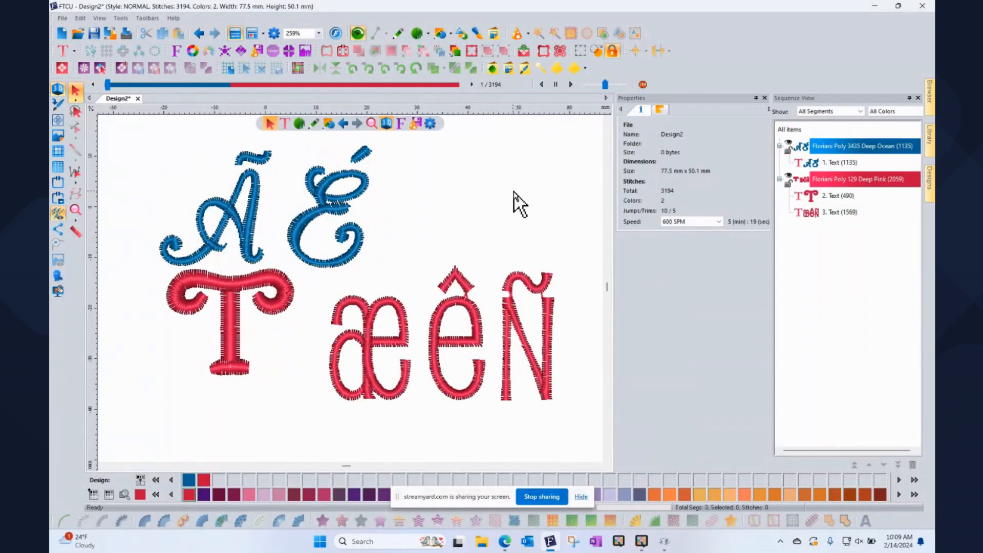
mouse_move(649, 495)
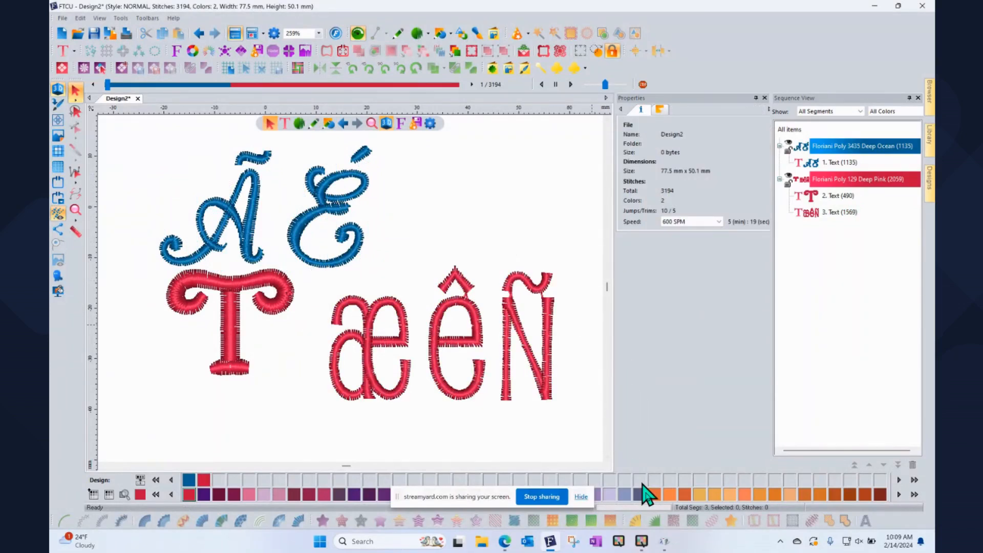
left_click(661, 540)
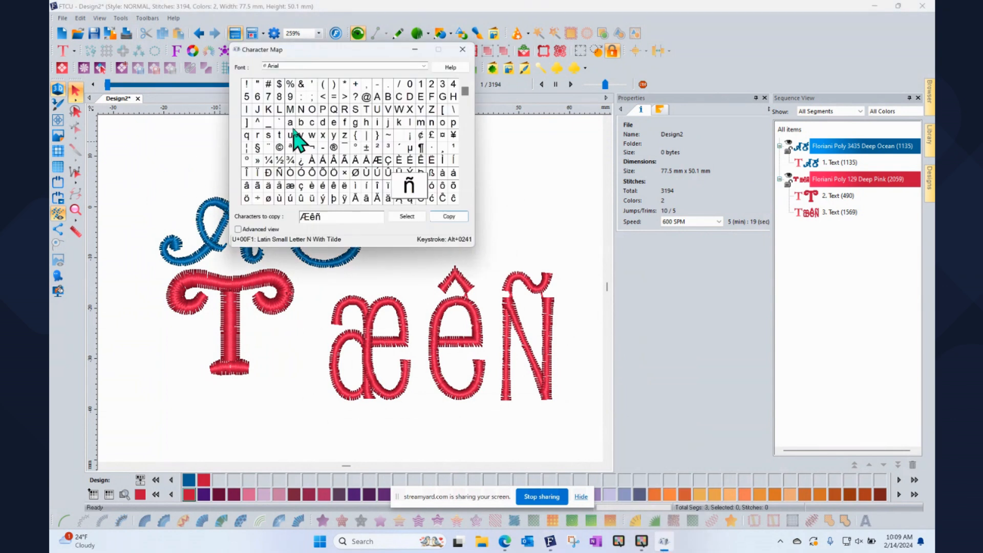
mouse_move(304, 129)
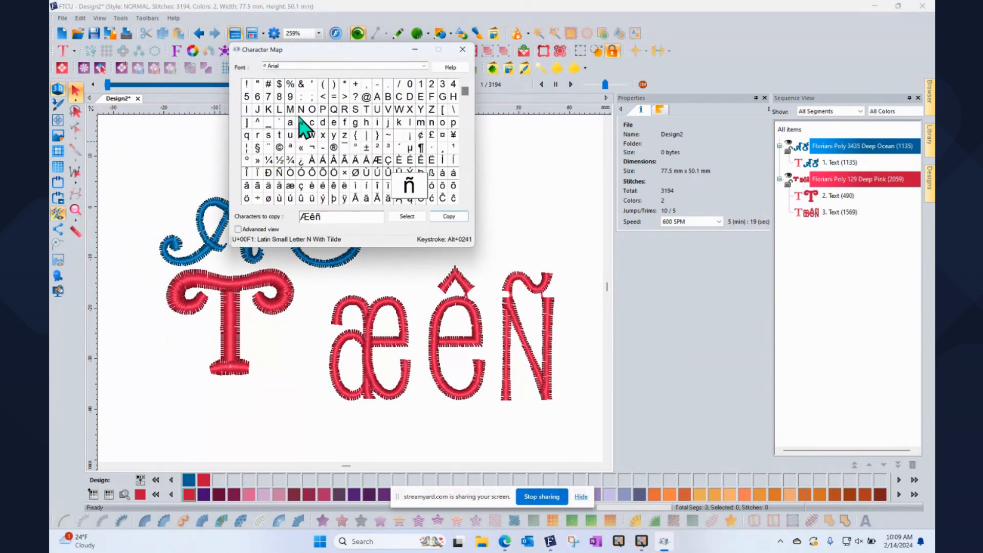
mouse_move(301, 121)
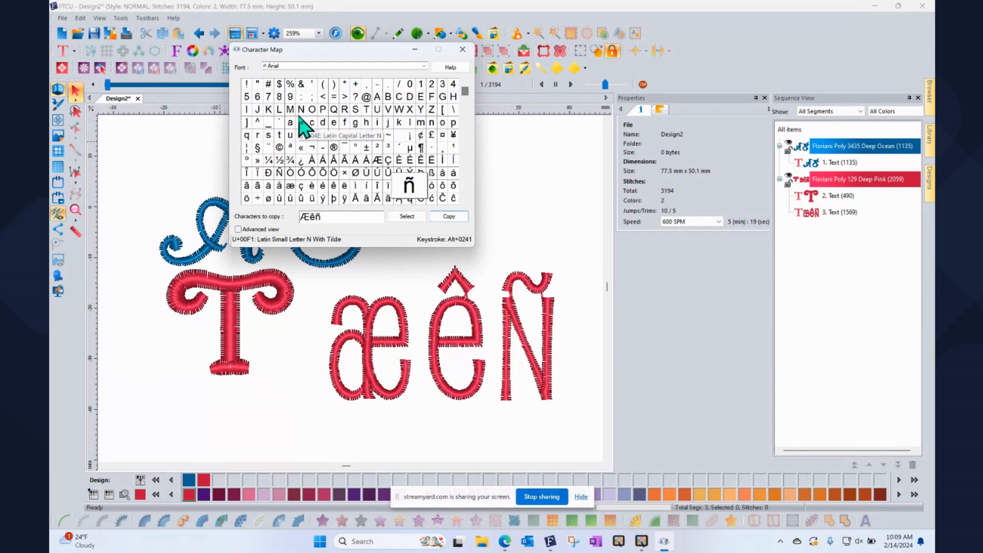
mouse_move(580, 307)
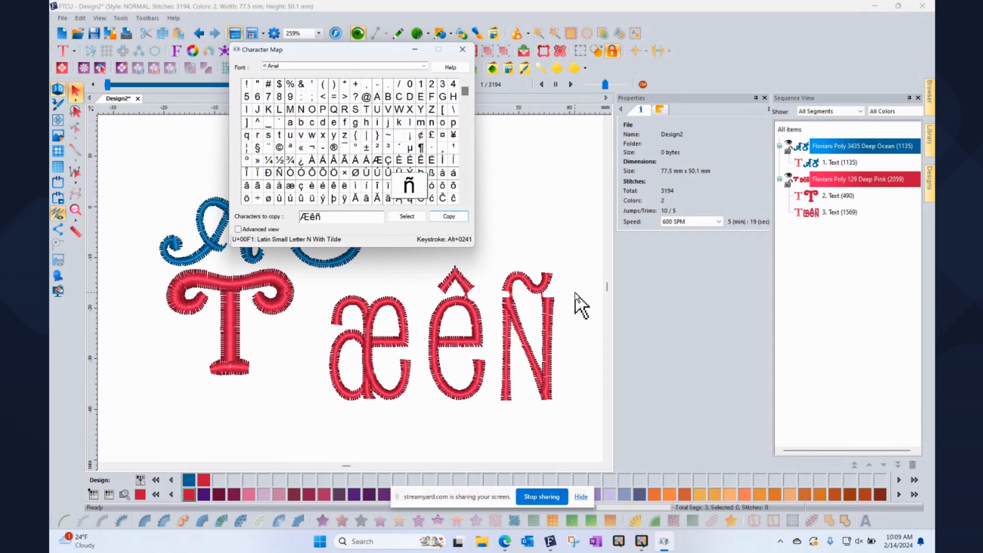
Step: Return from Character Map to the Floriani design canvas
left_click(463, 50)
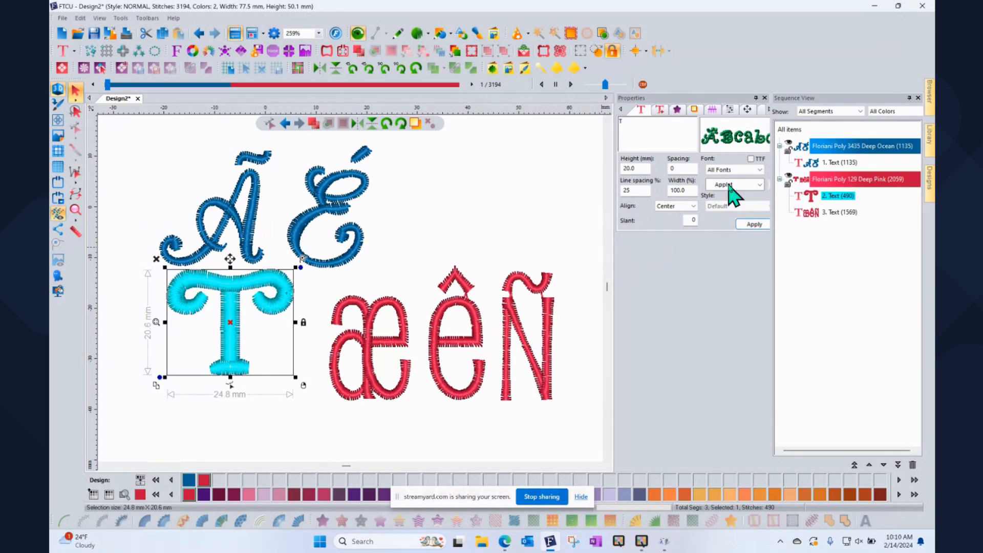
Step: Select the æêñ text object and show its available lettering fonts
left_click(839, 212)
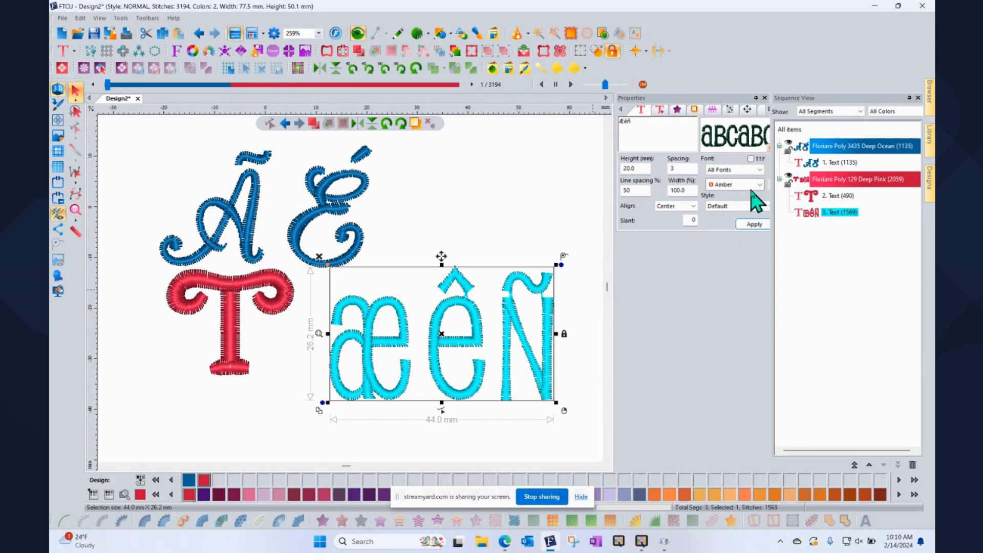
mouse_move(730, 207)
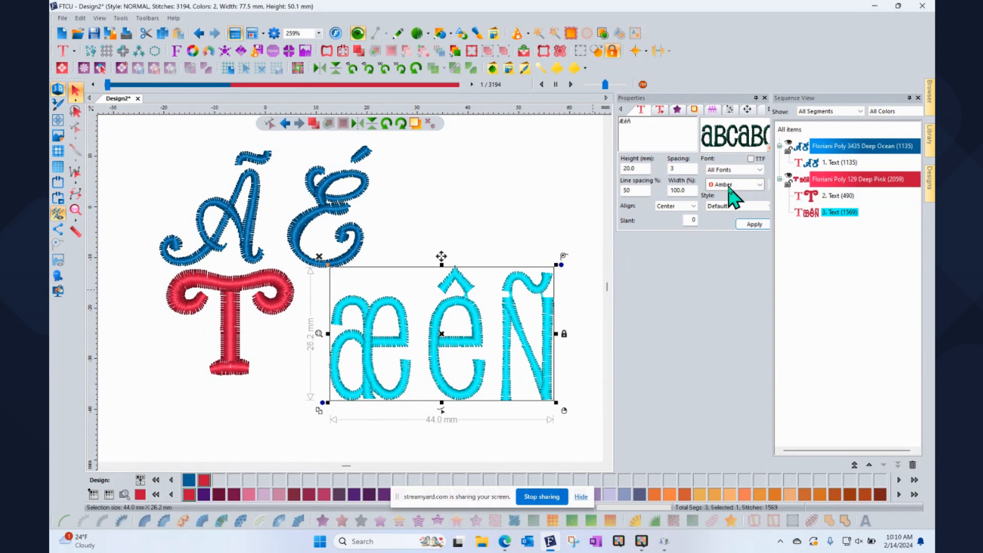
left_click(759, 169)
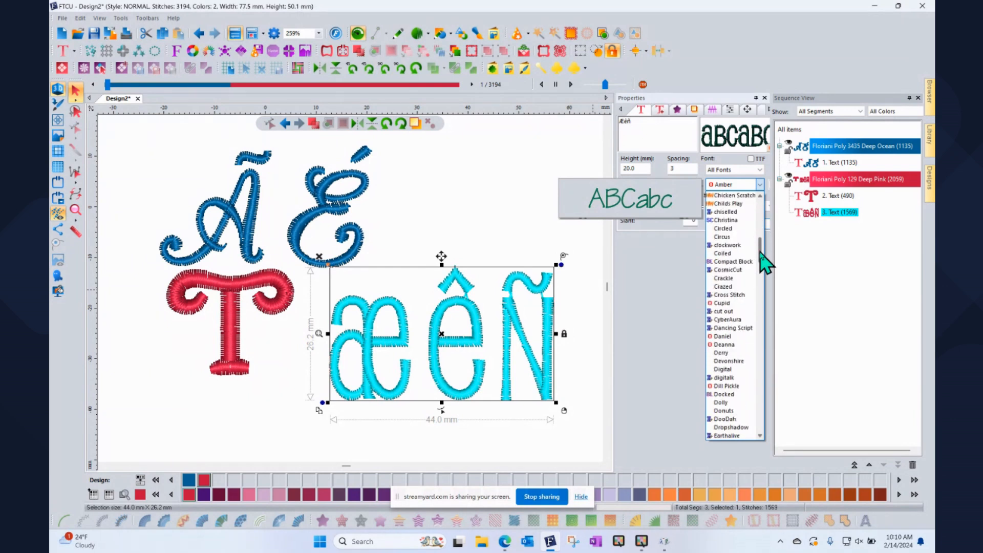
Step: Set the æêñ lettering's font to Toffee from the Font list
scroll("down", 3)
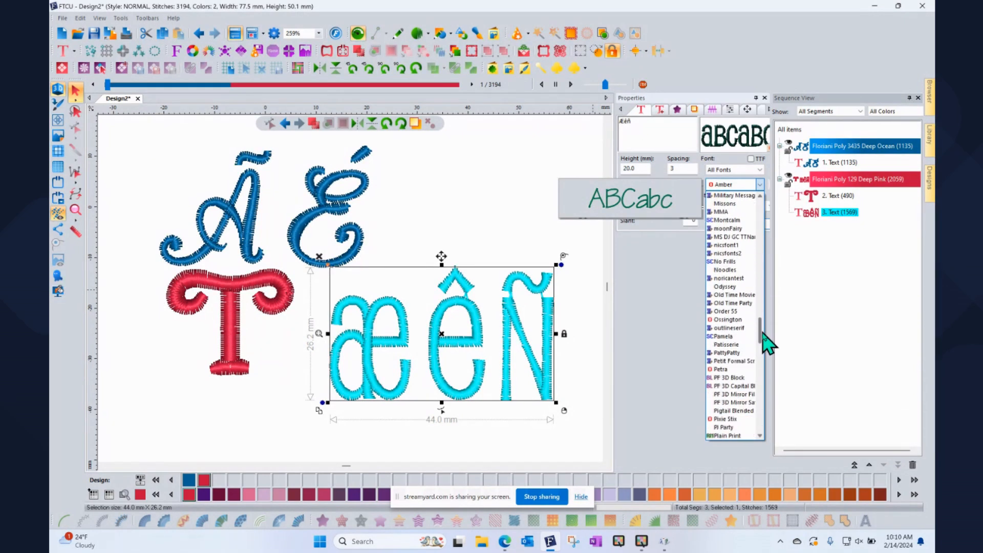
scroll("down", 3)
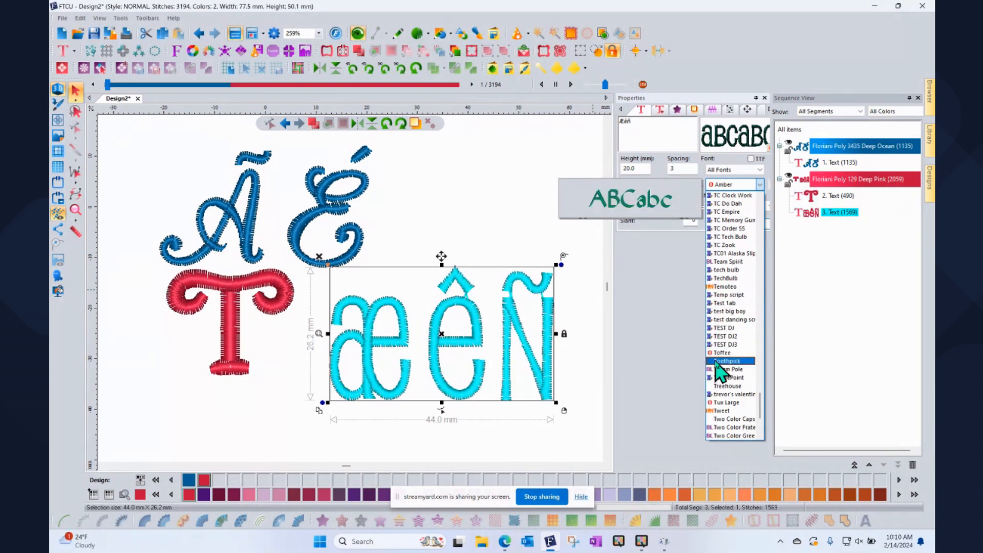
left_click(722, 353)
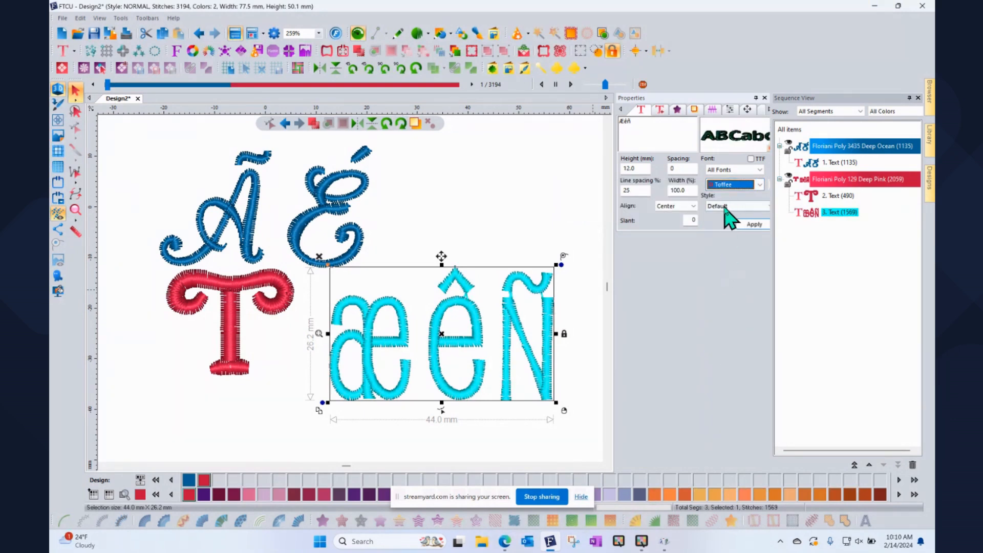
Step: Stitch the lettering as a Toffee run-stitch outline and enable TTF font selection
left_click(758, 206)
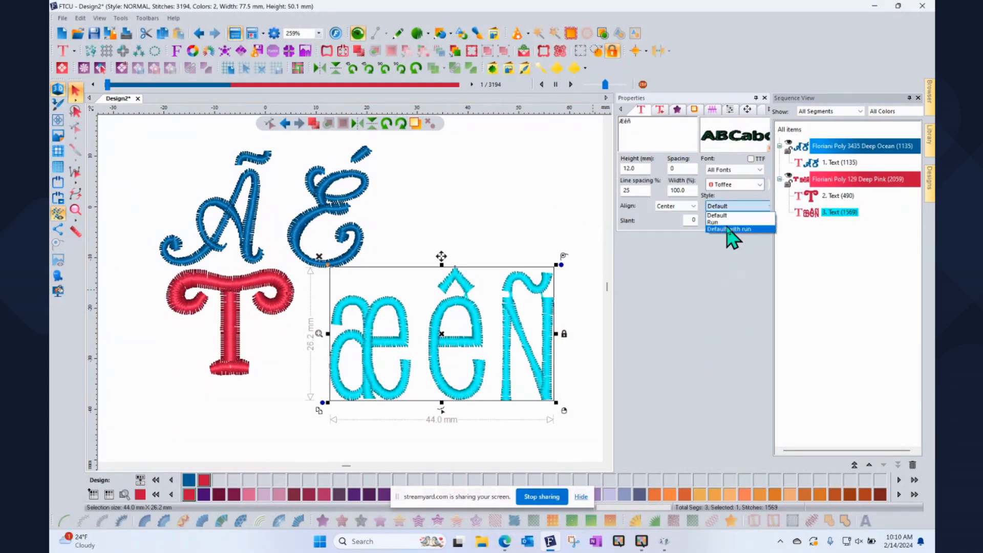
left_click(714, 222)
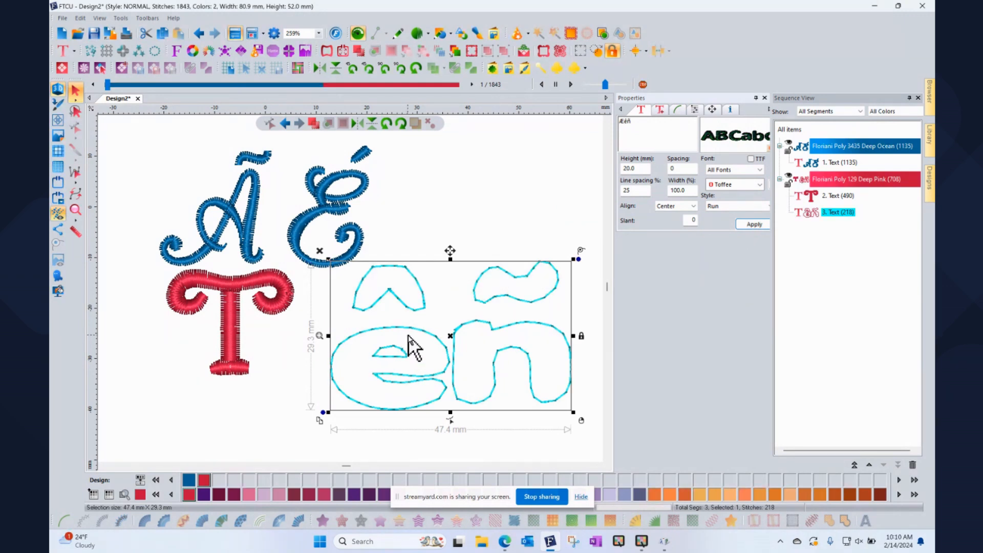
mouse_move(455, 254)
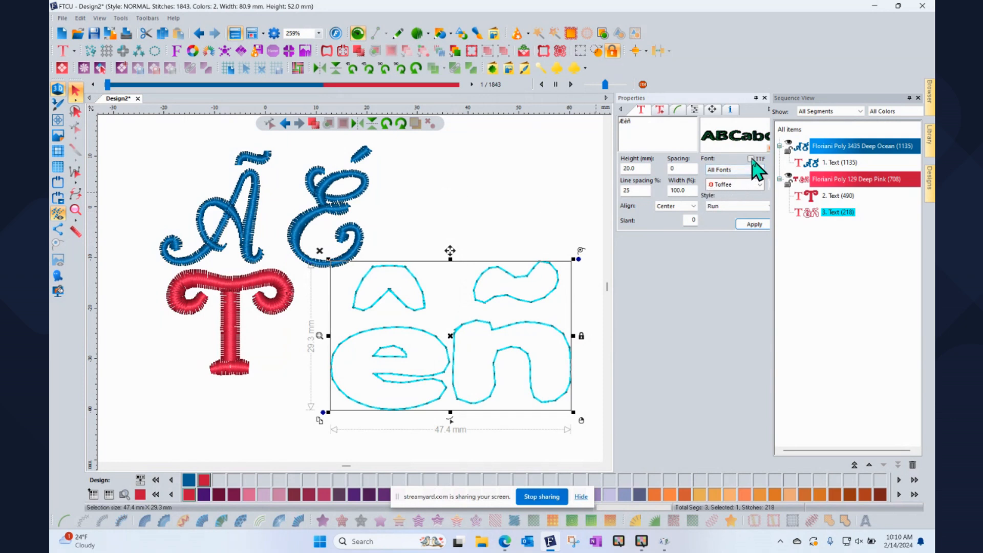
left_click(758, 183)
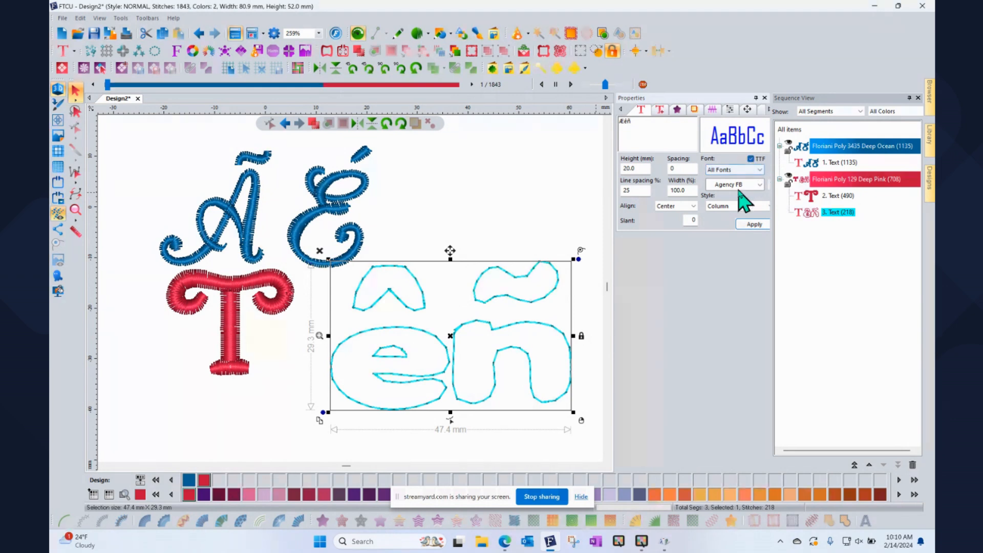
Step: Restitch the lettering as filled Æêñ in the Bahnschrift SemiBold TrueType font
left_click(761, 183)
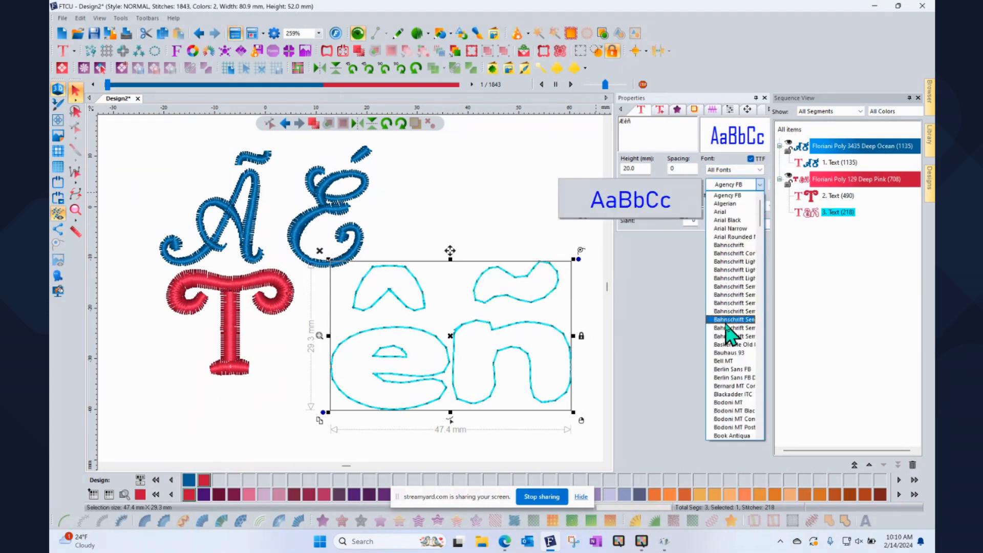
left_click(733, 319)
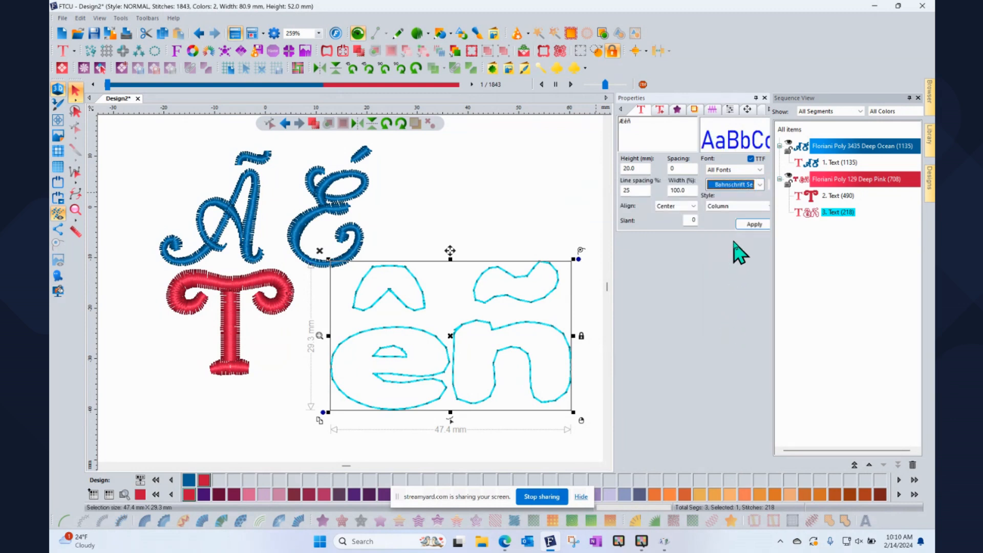
left_click(753, 225)
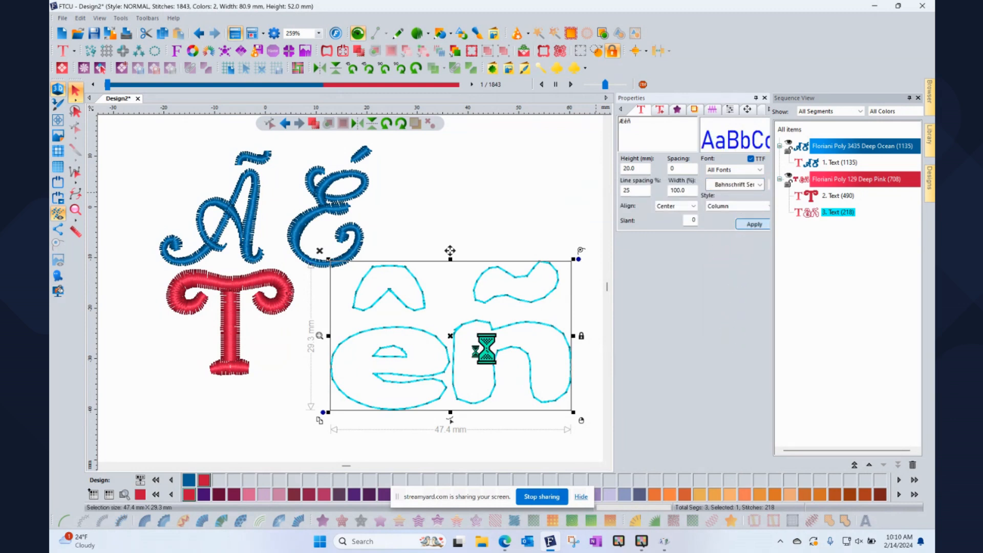
left_click(752, 224)
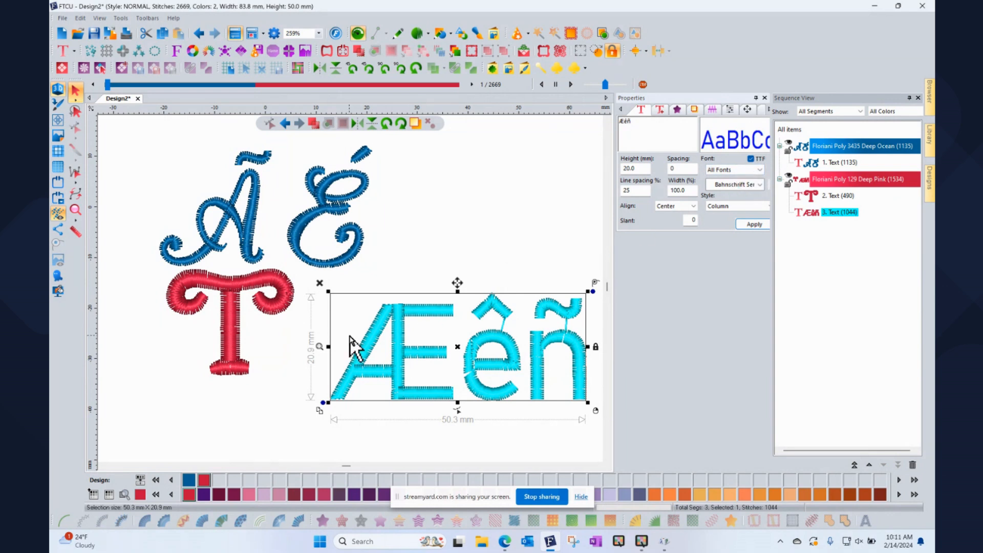
Step: Switch the third text object's font to Wingdings 2 so it stitches as symbols
left_click(759, 184)
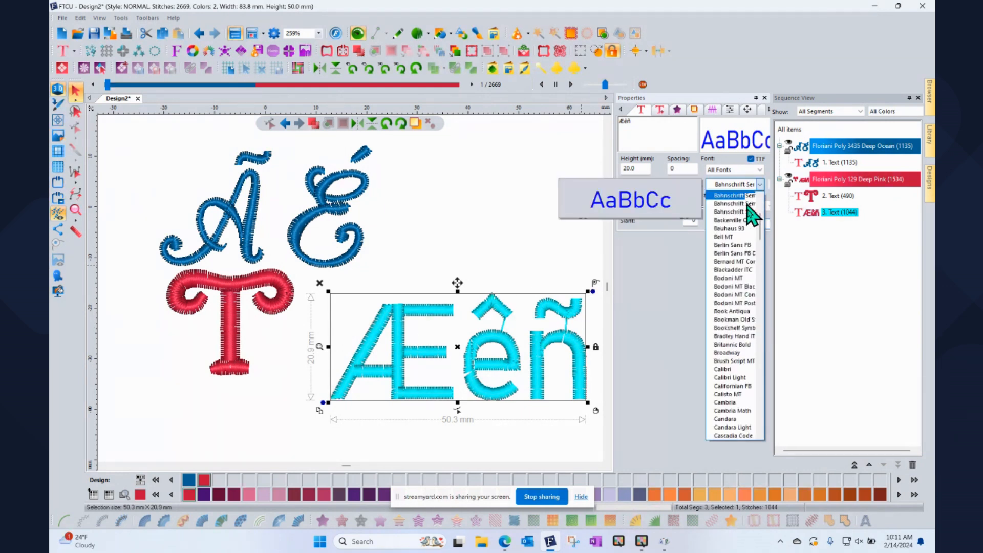
scroll("down", 3)
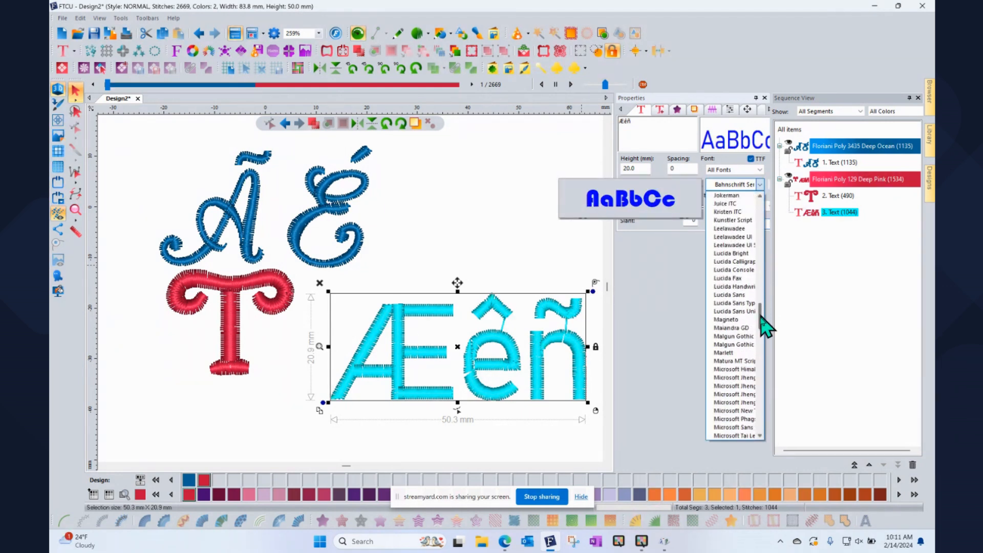
scroll("down", 3)
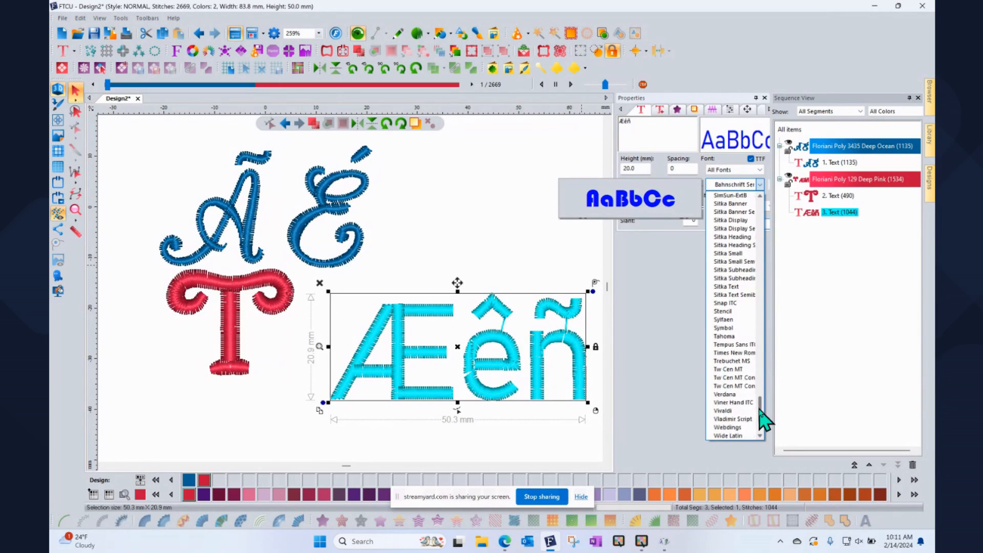
scroll("down", 3)
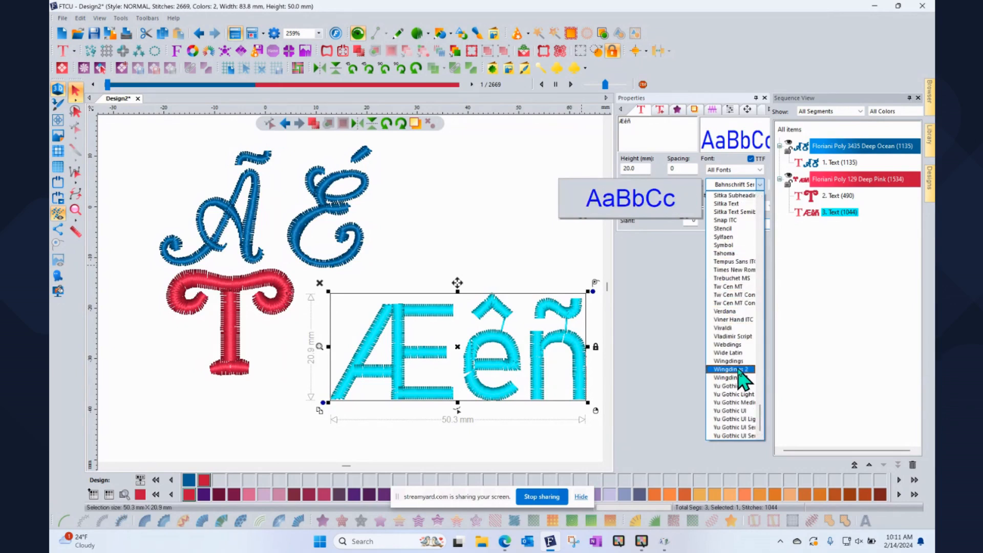
left_click(731, 370)
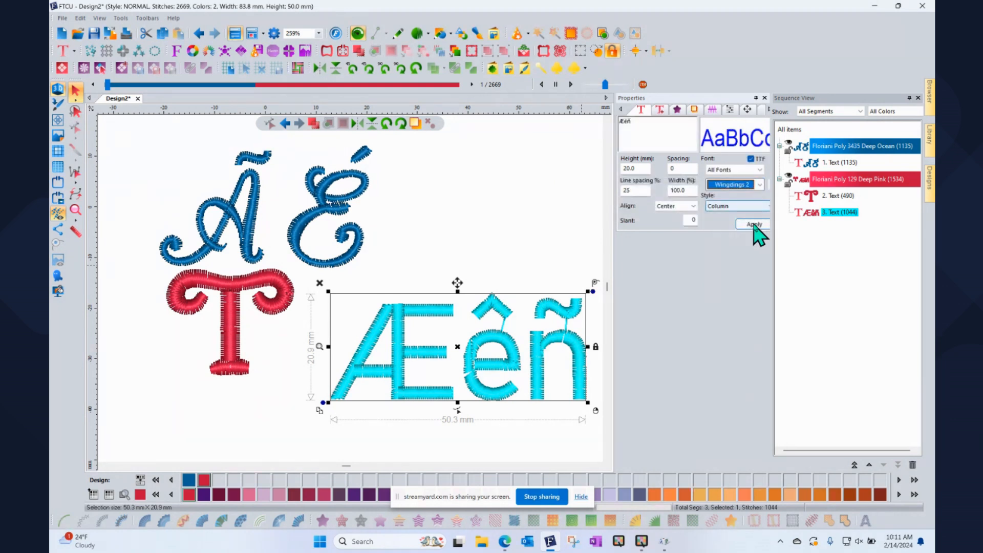
left_click(752, 224)
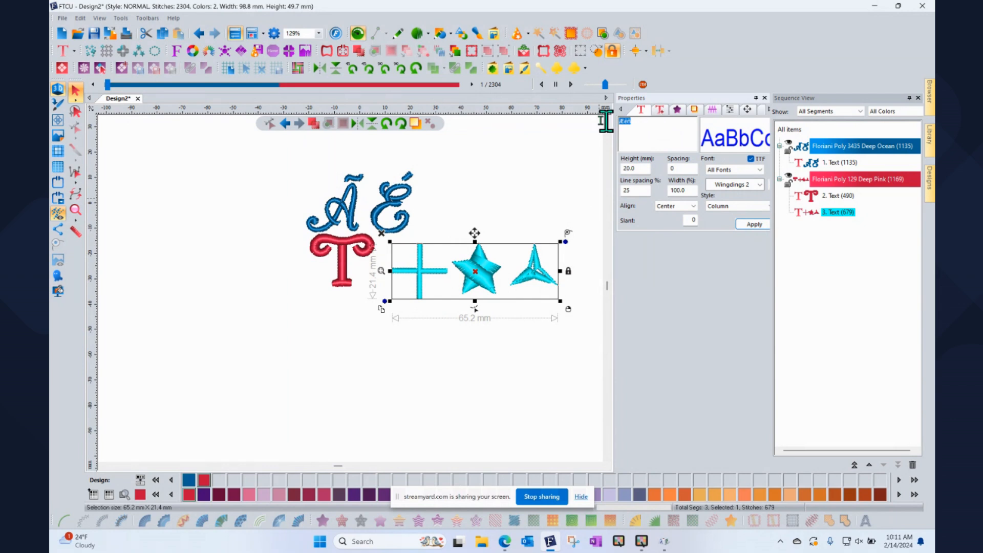
Step: Retype the third text object as TREVOR, stitching a longer Wingdings 2 symbol row
type("TREVOR")
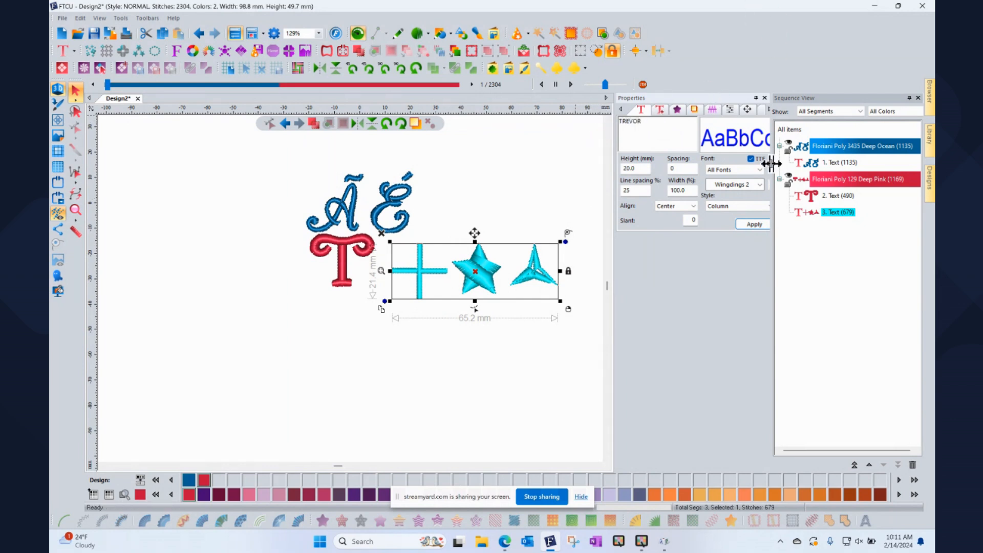
left_click(753, 224)
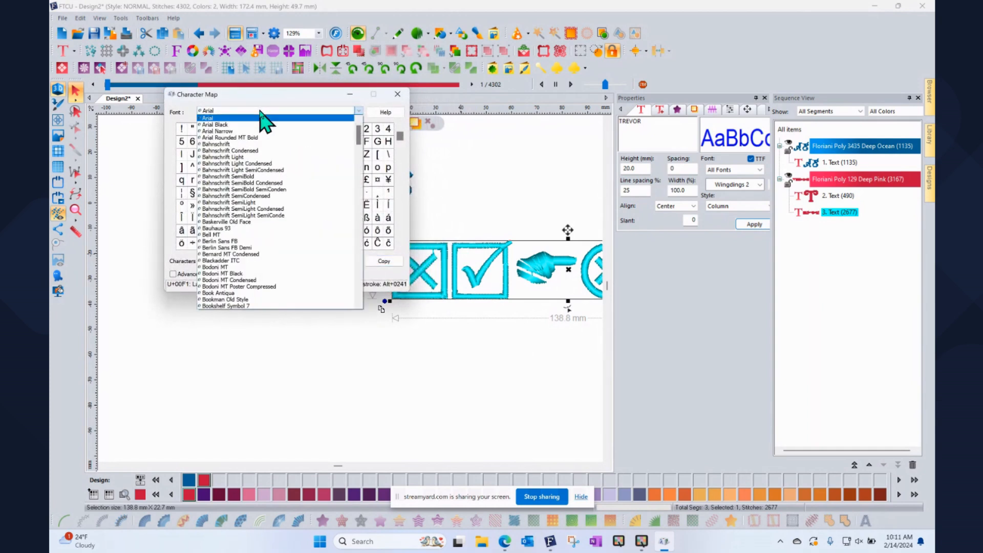
mouse_move(244, 135)
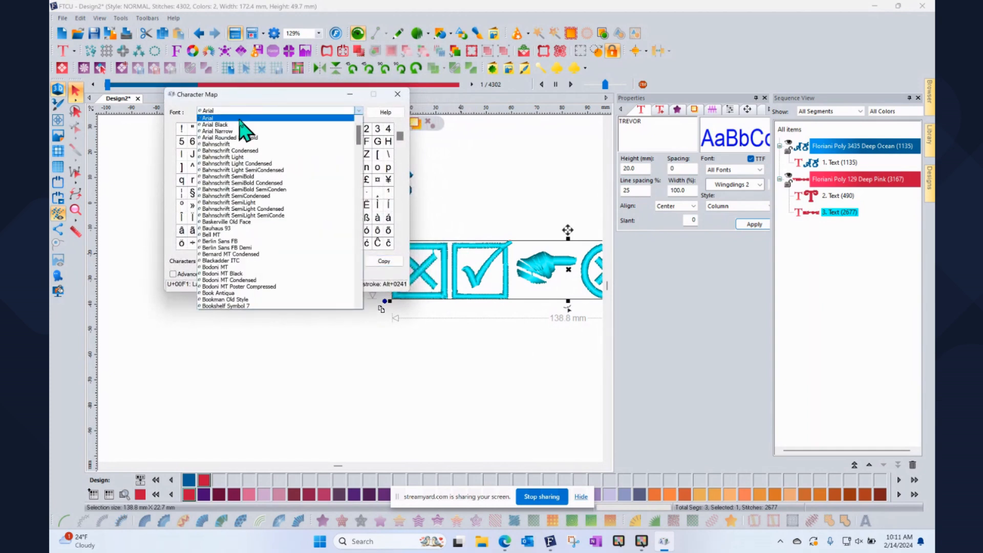
Step: Show Wingdings 2 in Character Map and gather the checkmark for copying in place of the old characters
scroll("down", 3)
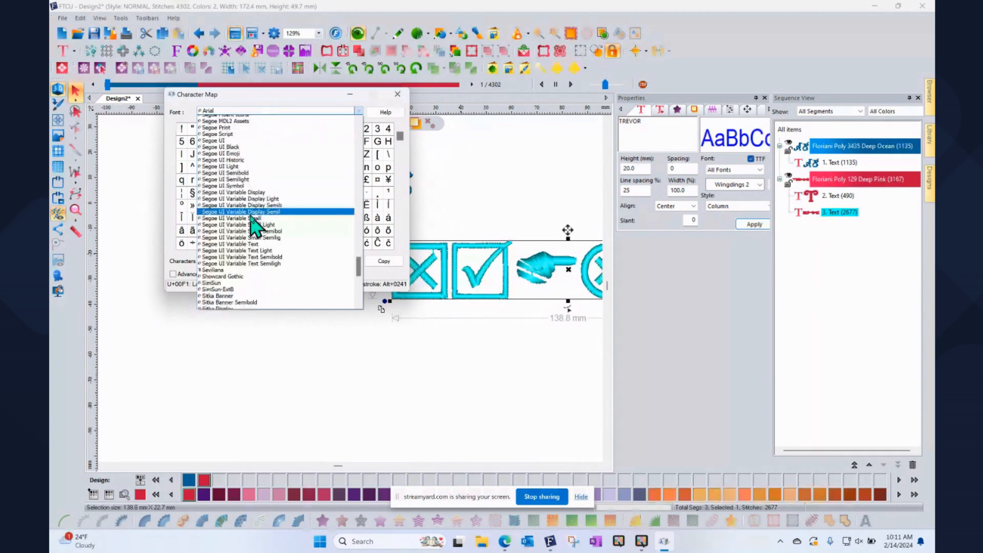
scroll("down", 3)
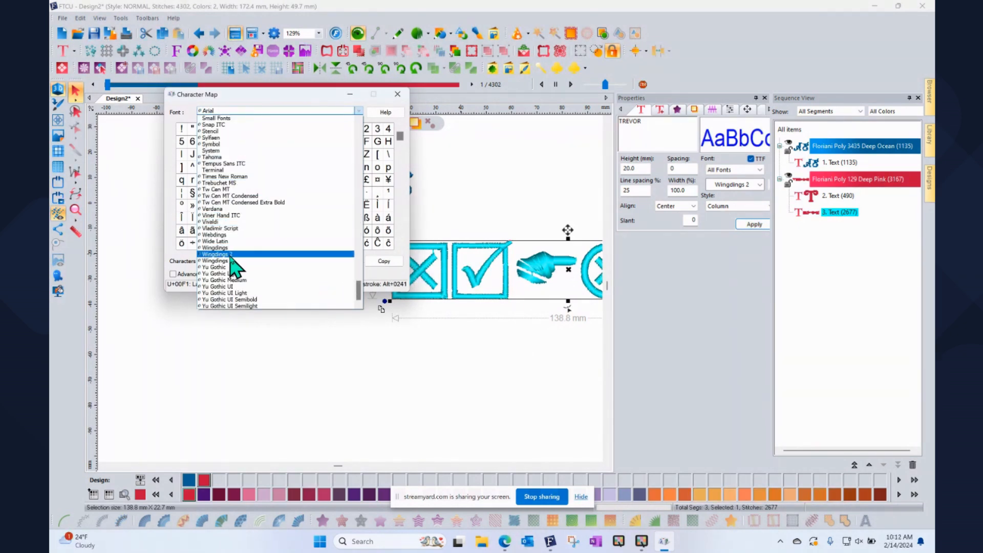
left_click(216, 253)
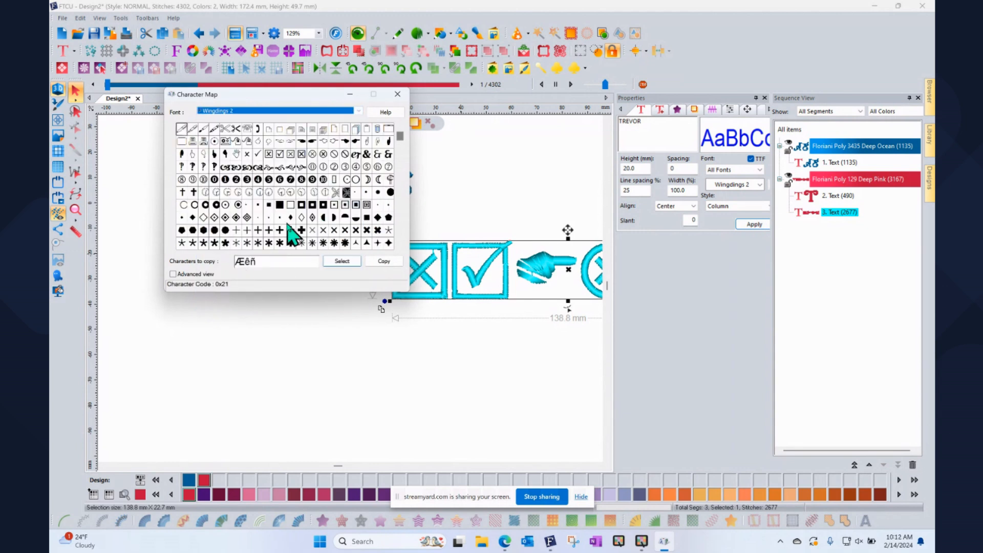
mouse_move(269, 164)
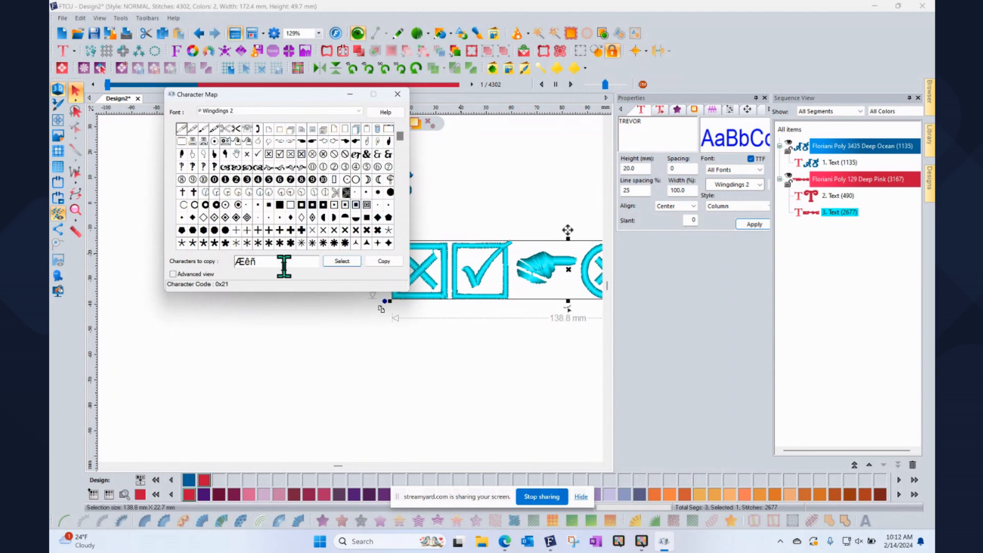
left_click(275, 261)
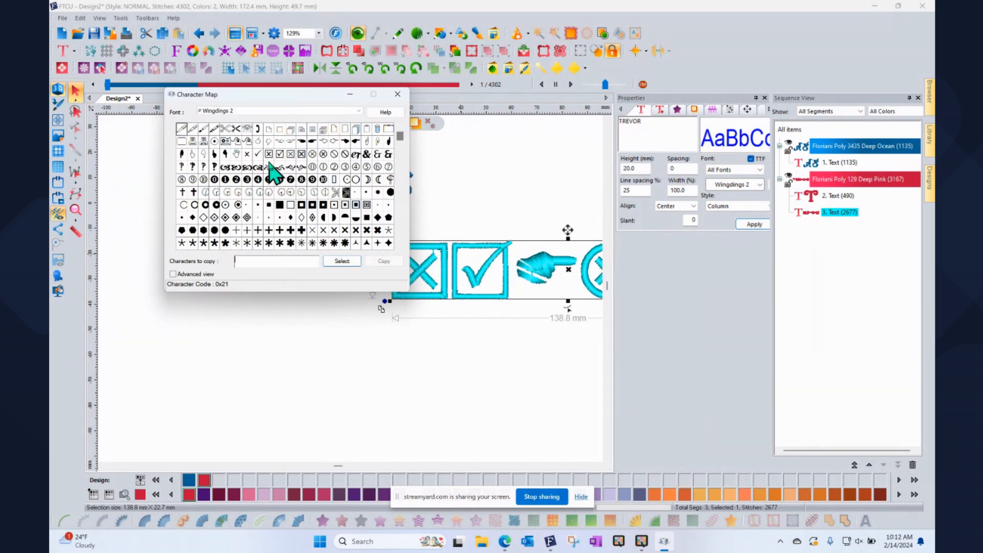
left_click(257, 153)
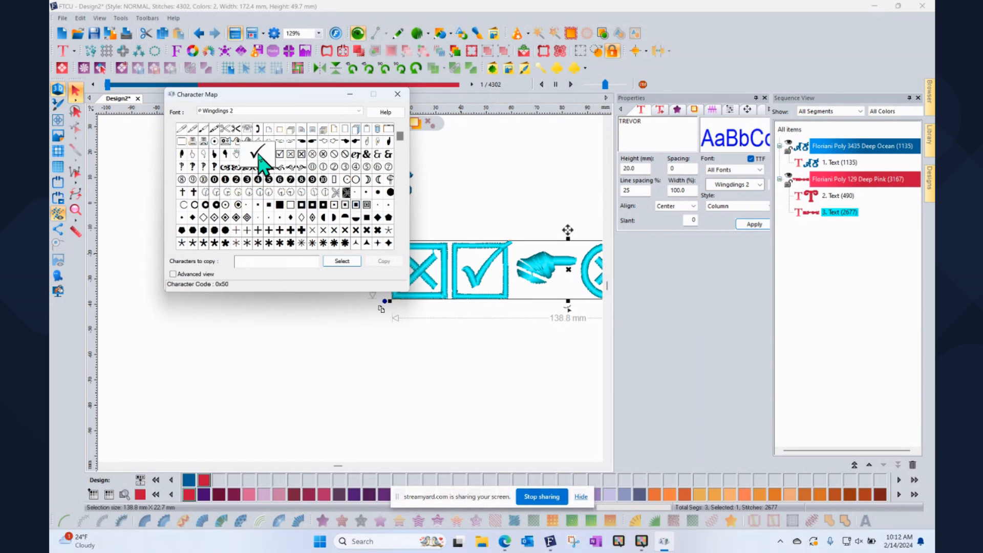
left_click(342, 261)
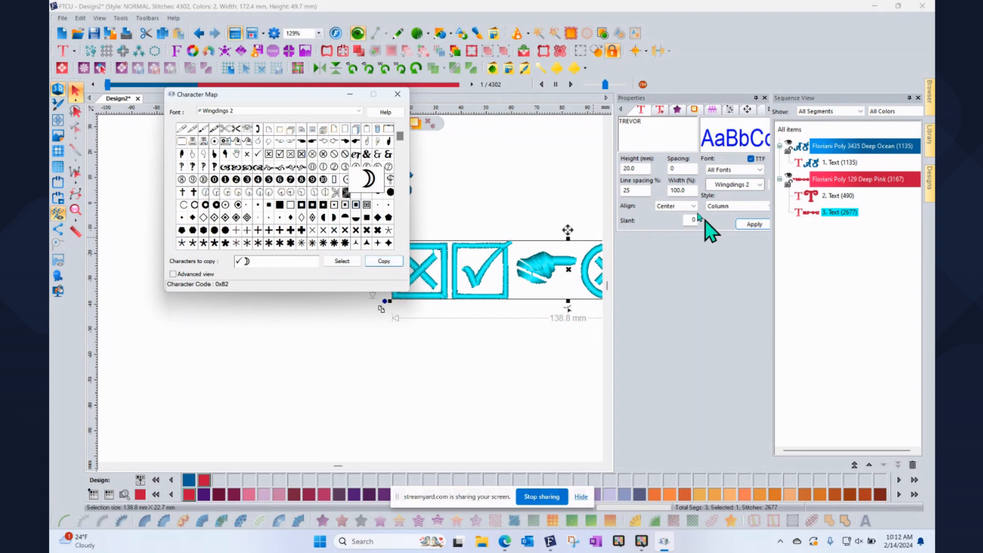
Step: Replace the TREVOR text with the pasted checkmark and box symbols
left_click(397, 94)
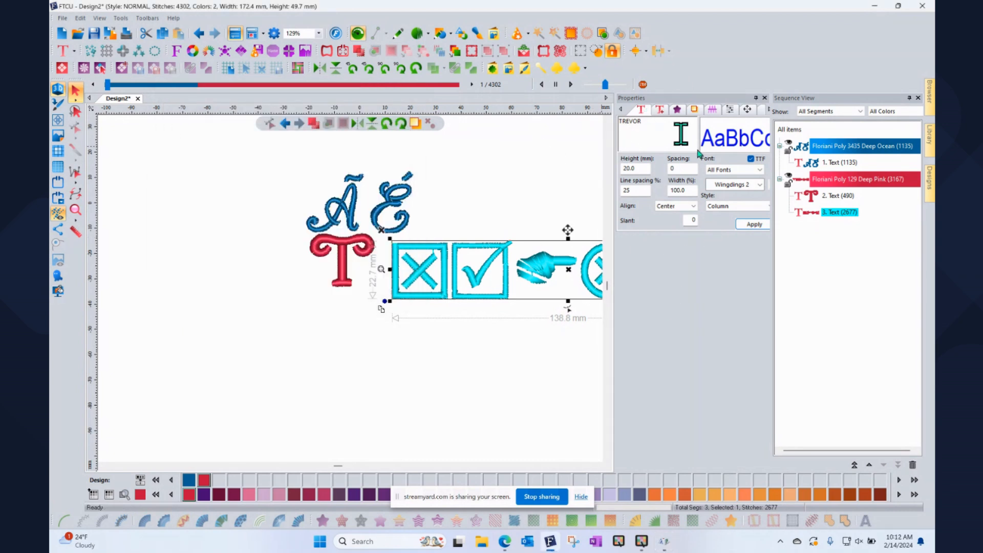
triple_click(631, 121)
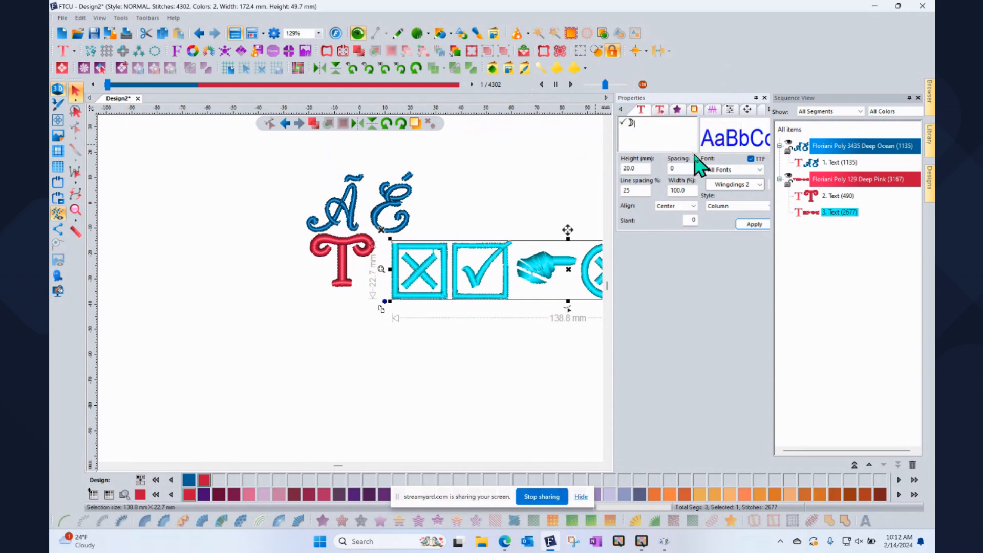
left_click(752, 224)
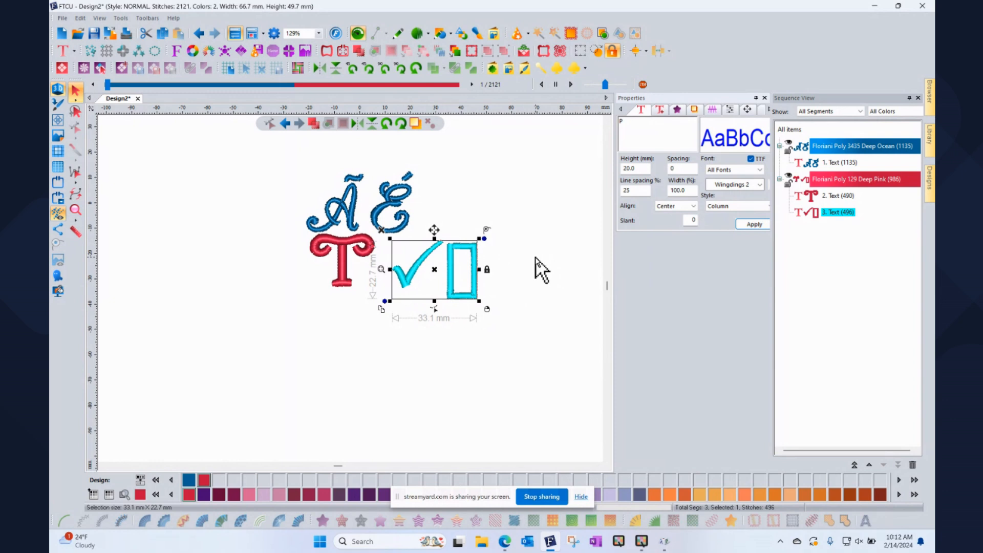
mouse_move(464, 440)
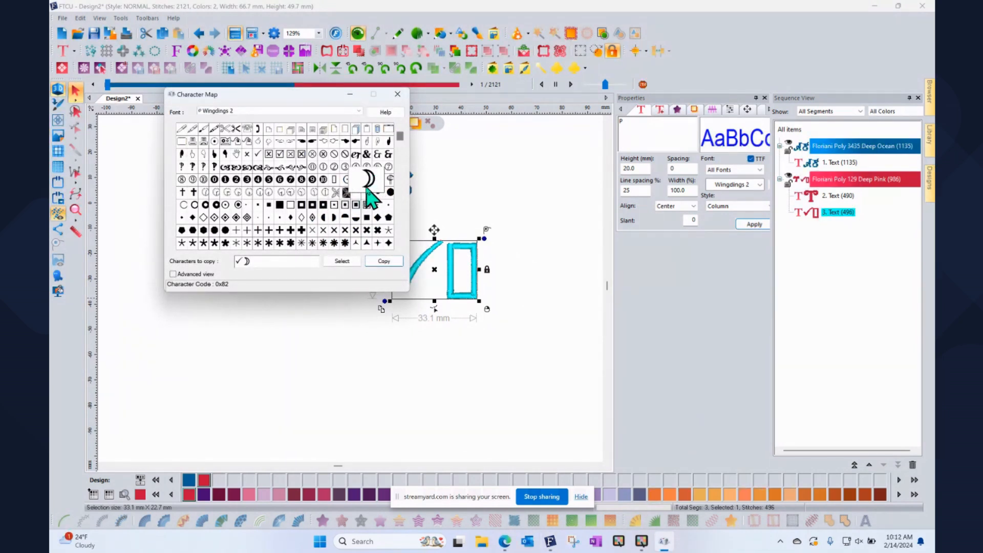
mouse_move(304, 213)
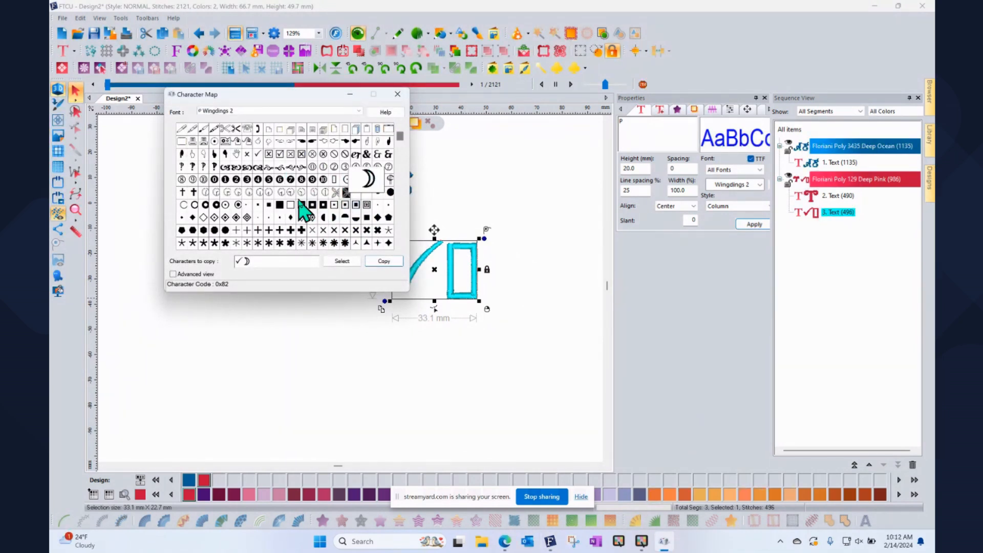
mouse_move(240, 220)
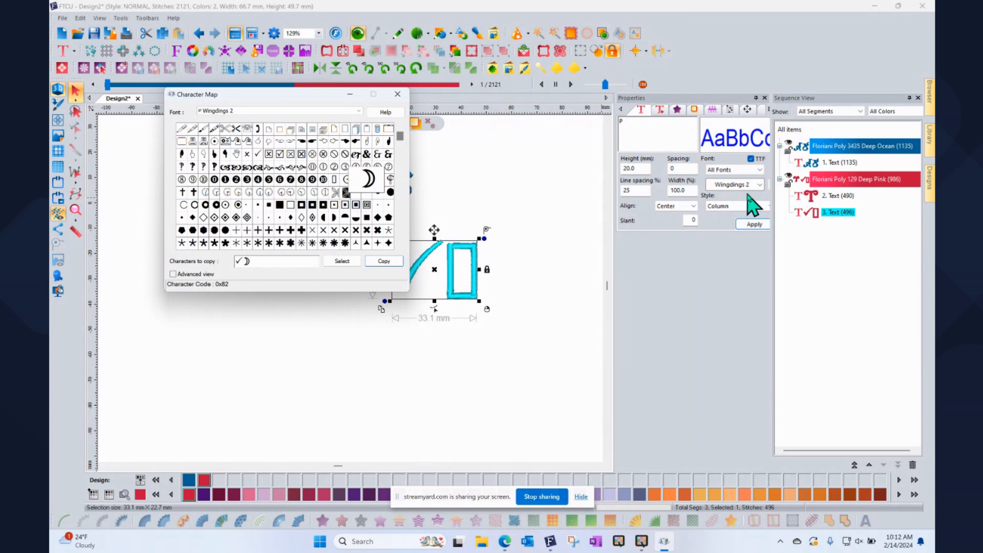
Step: Add the Wingdings 2 swirl glyph as the third symbol in the pink row
left_click(258, 167)
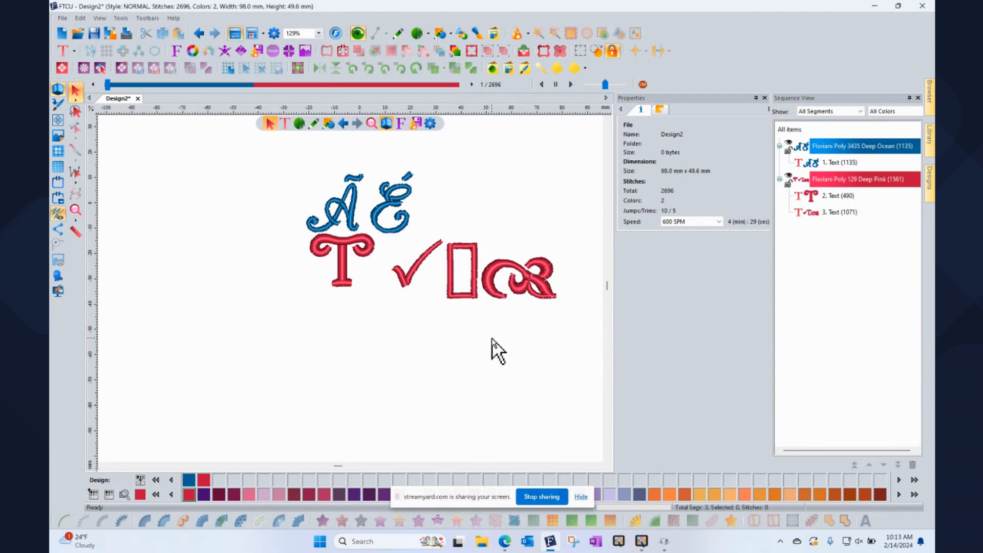
mouse_move(505, 402)
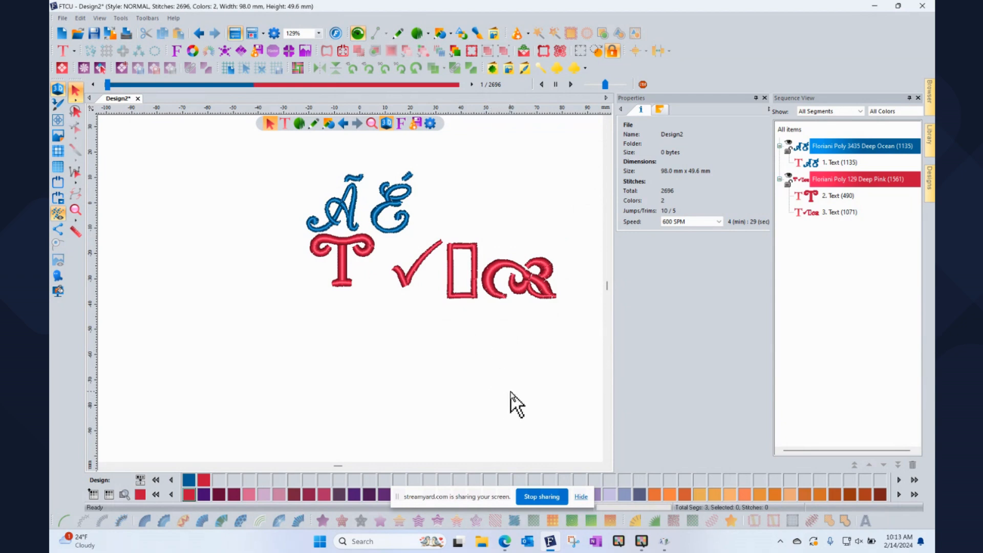
mouse_move(417, 286)
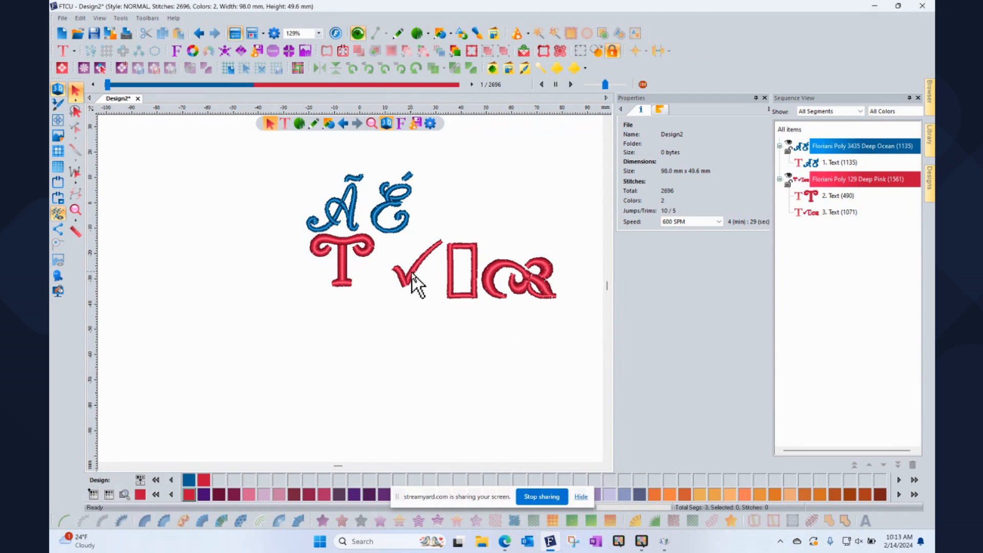
mouse_move(536, 368)
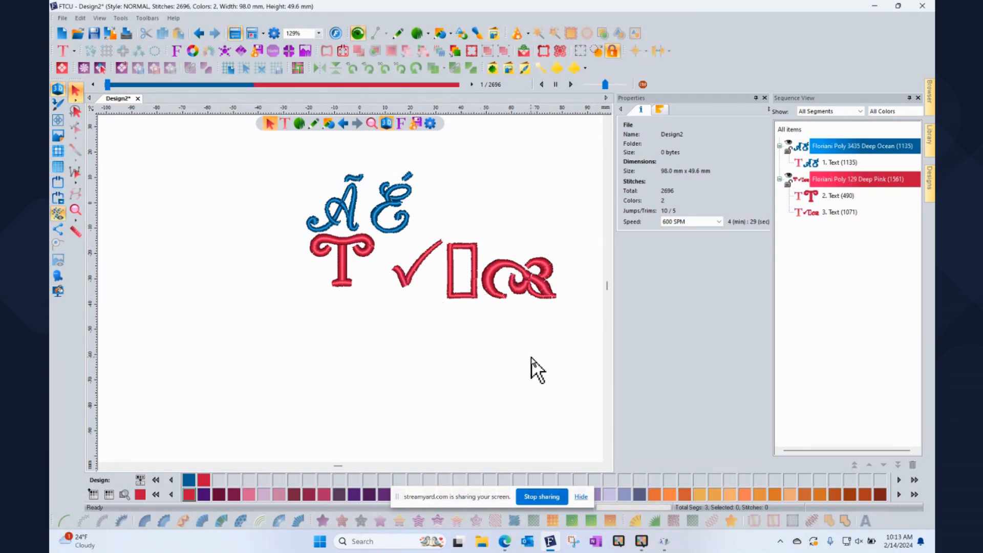
mouse_move(546, 351)
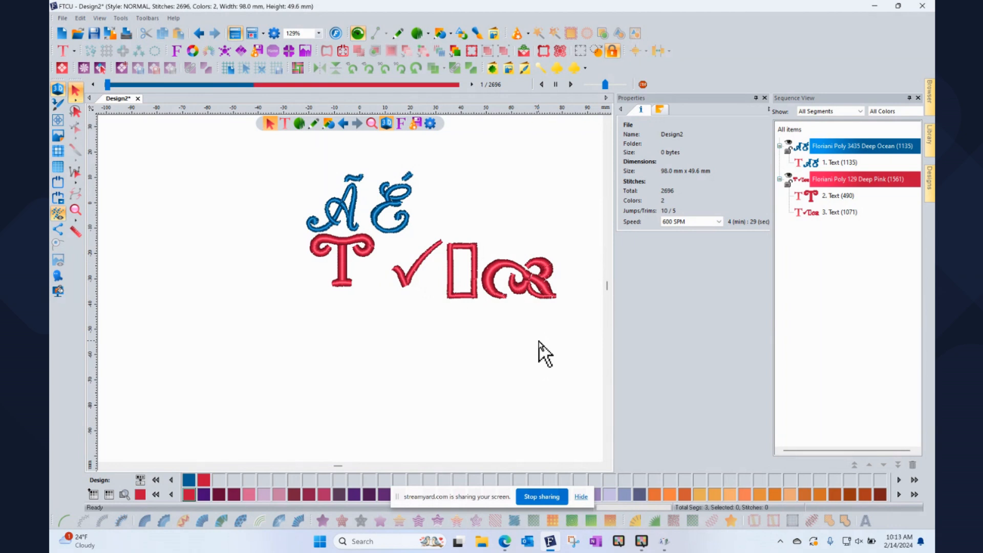